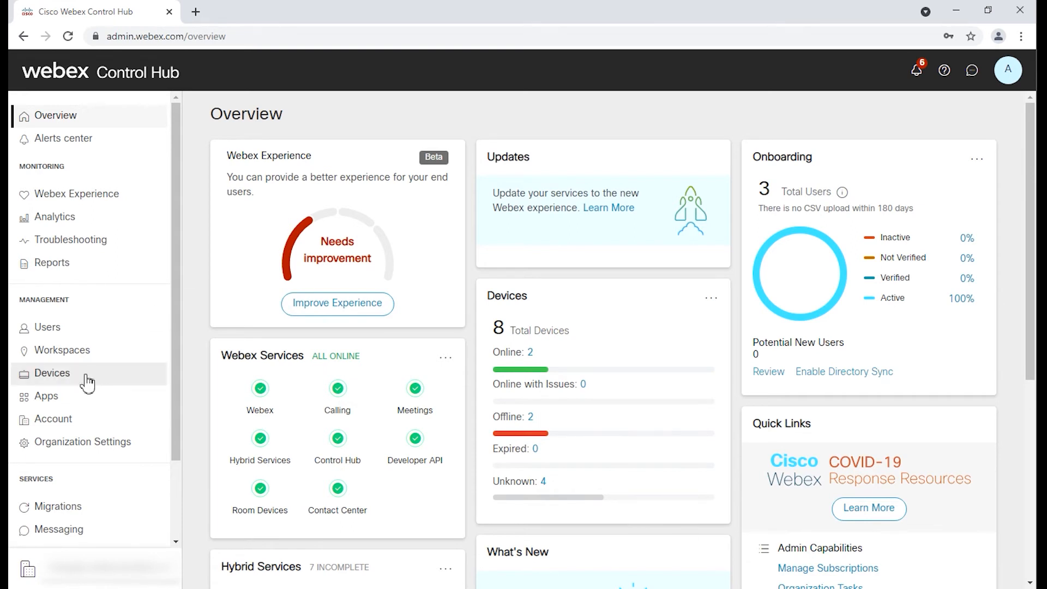
Show the Devices list and scroll down to the Cisco 8845 phone.
click(53, 373)
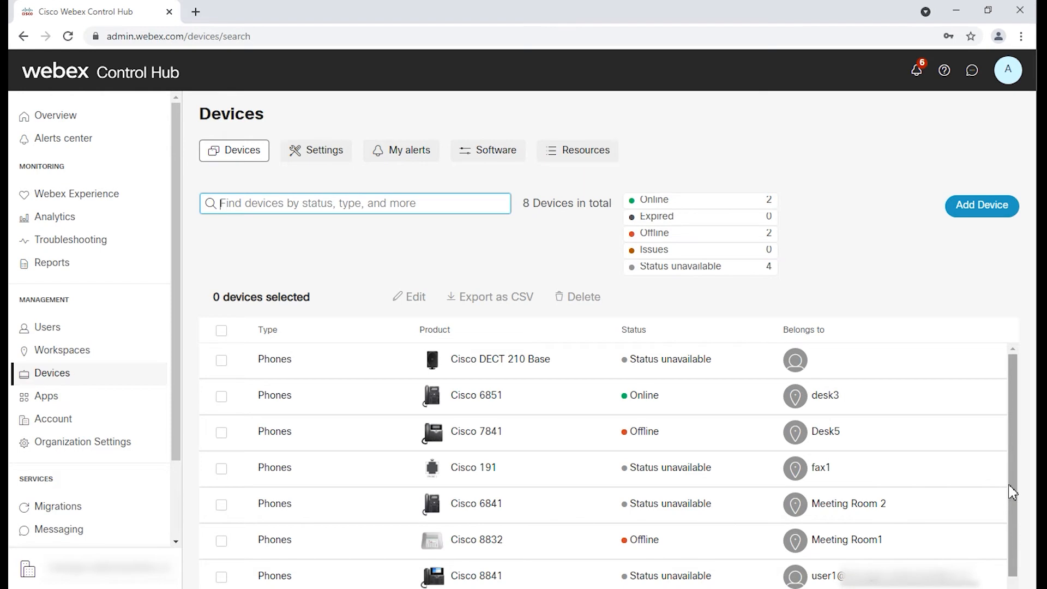
scroll(down, 3)
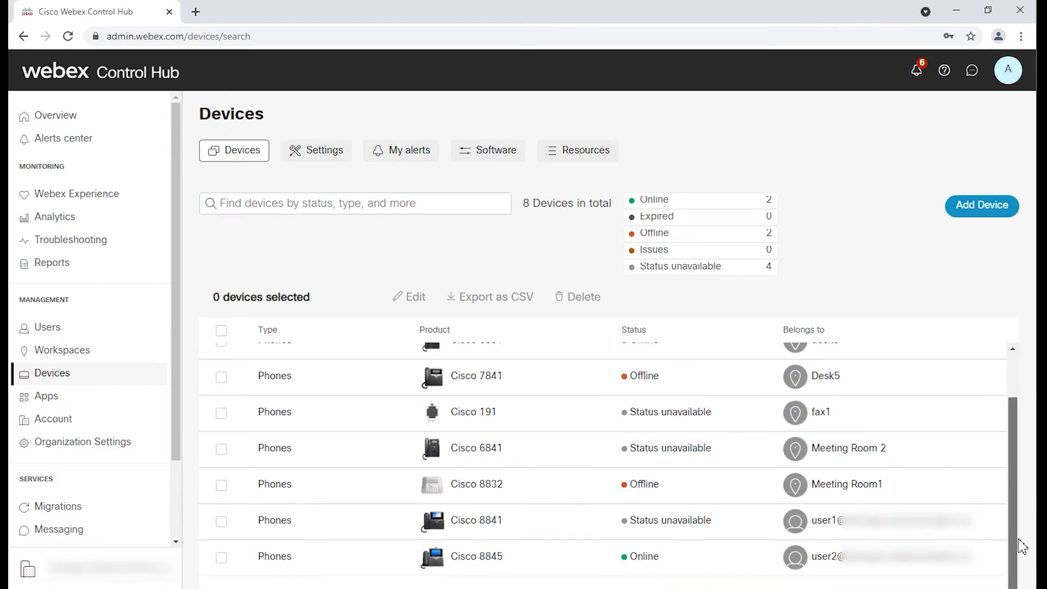
mouse_move(519, 562)
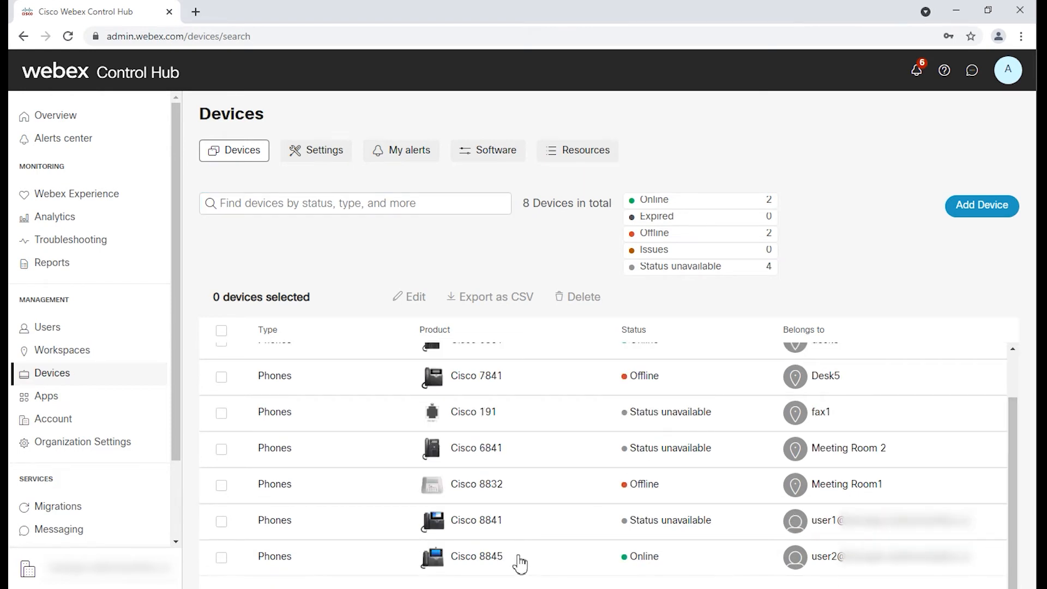
View the Cisco 8845's side panel down to its Device Users and Settings.
click(477, 557)
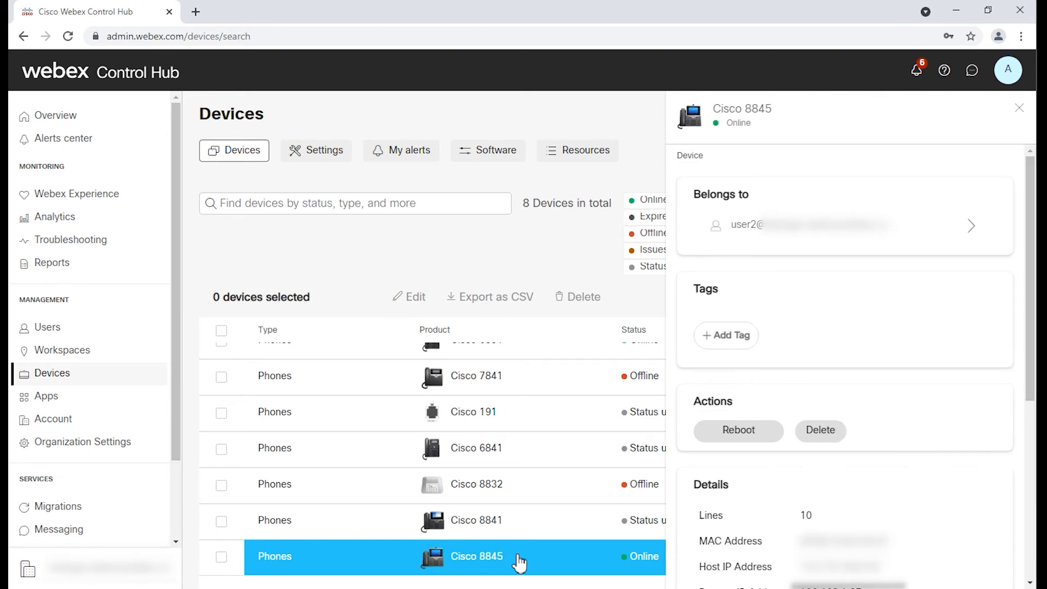
scroll(down, 3)
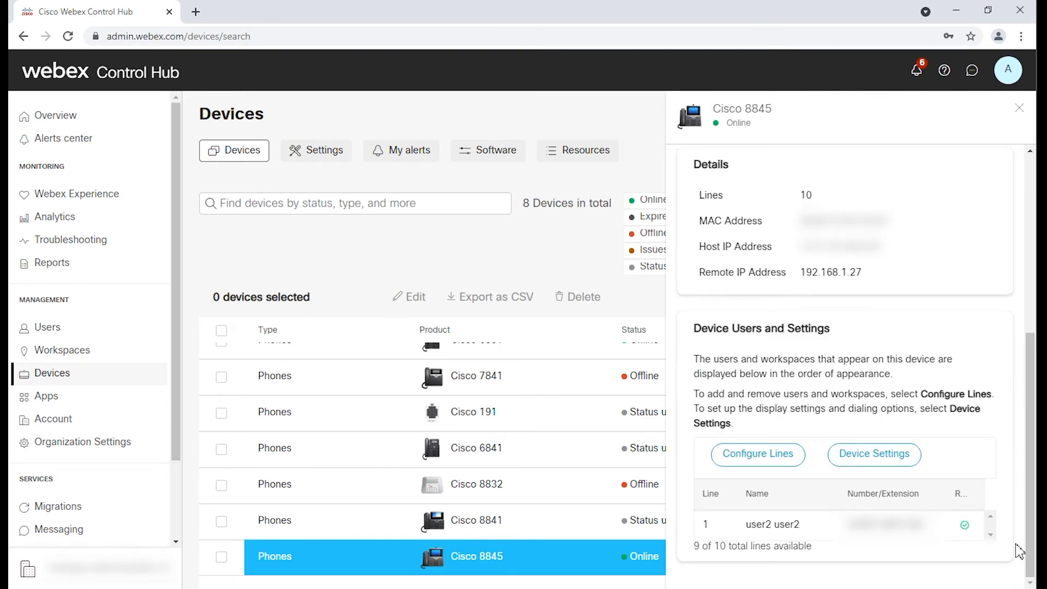
mouse_move(1026, 526)
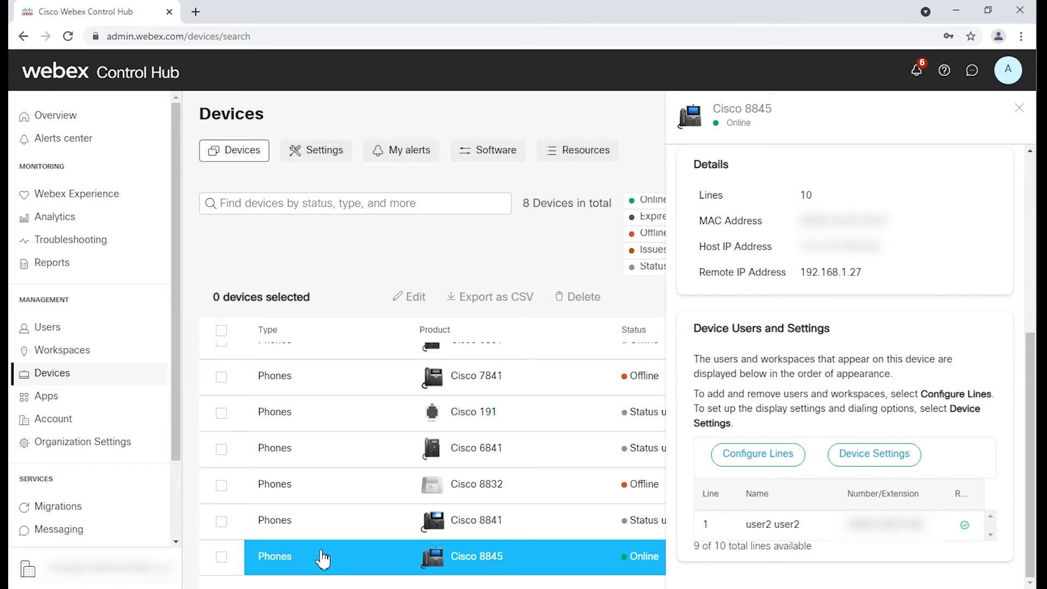
mouse_move(397, 566)
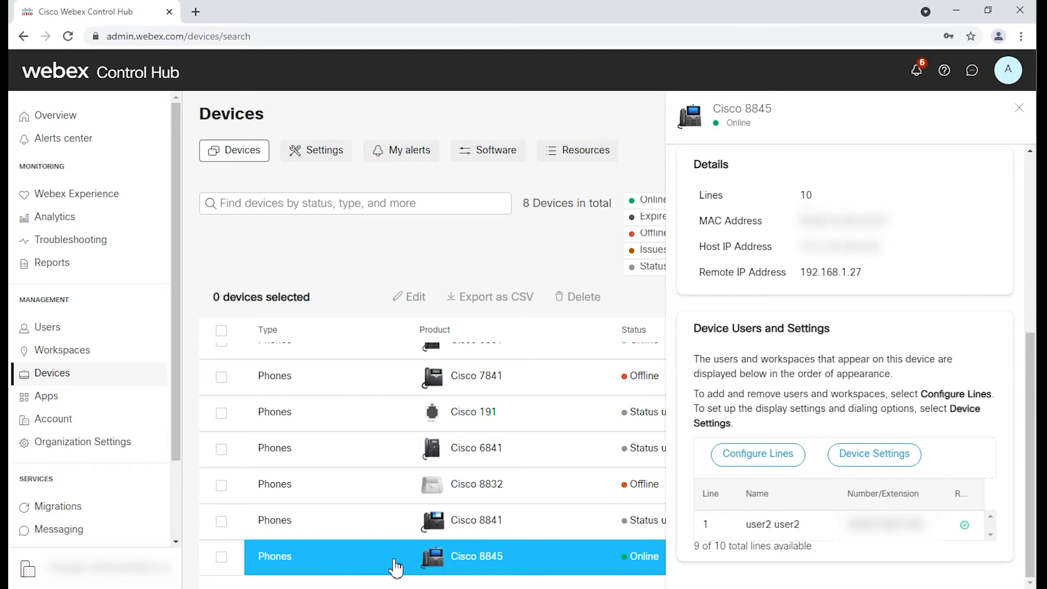
mouse_move(832, 387)
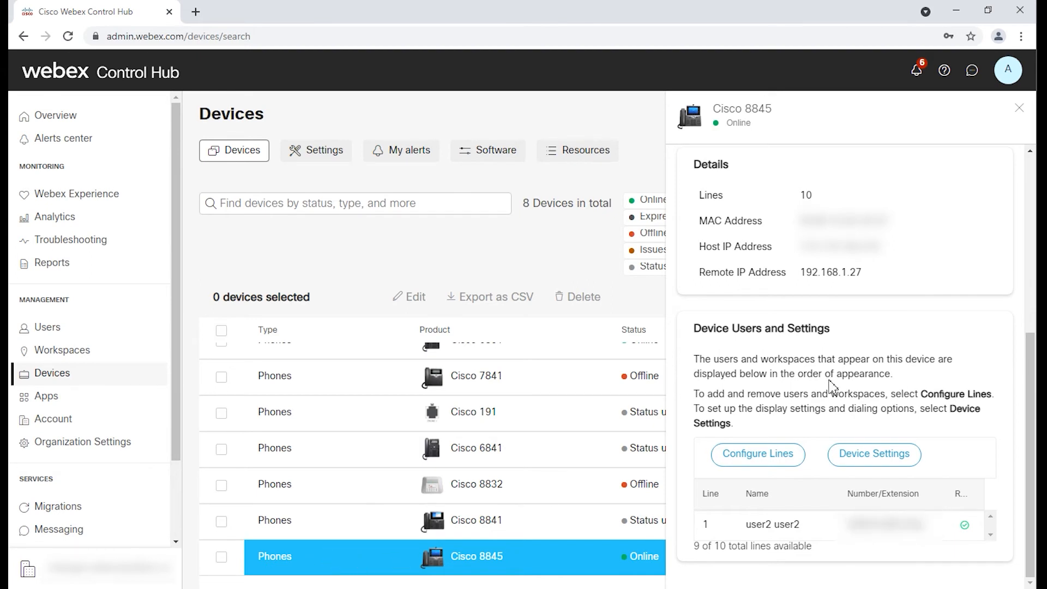
mouse_move(720, 352)
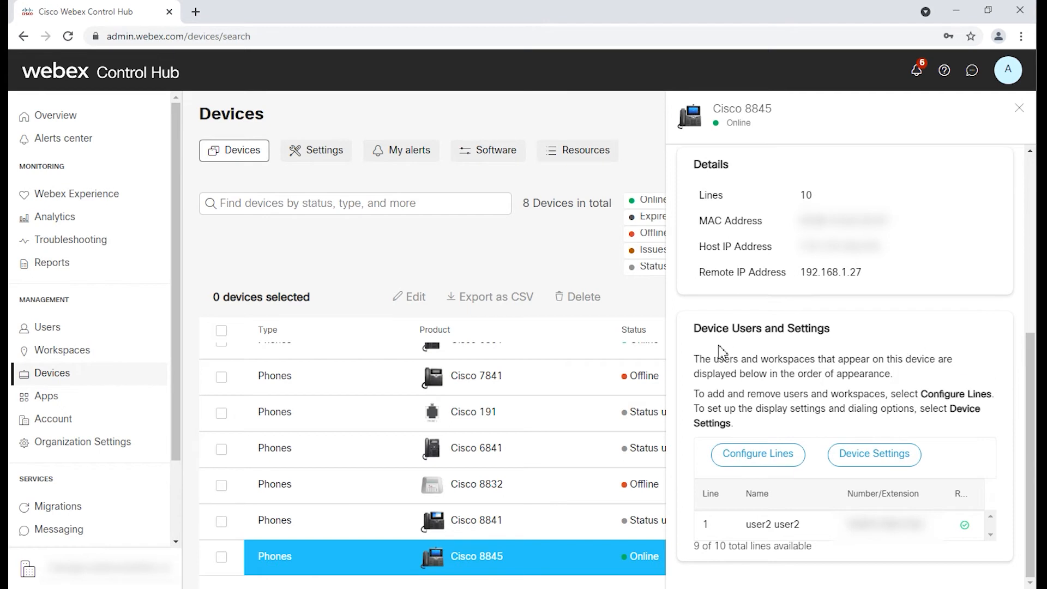
mouse_move(722, 348)
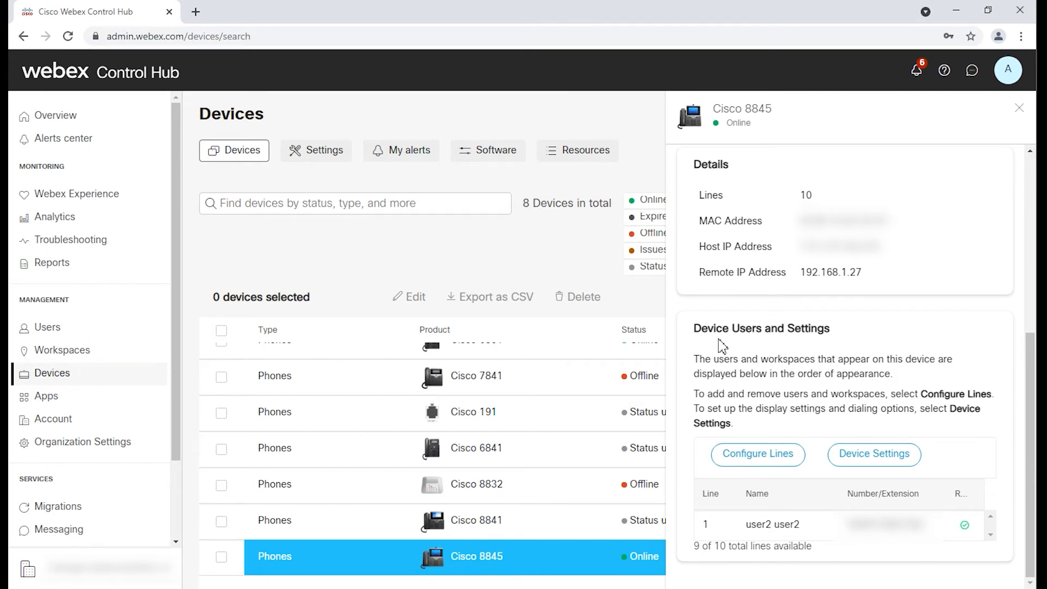
mouse_move(743, 347)
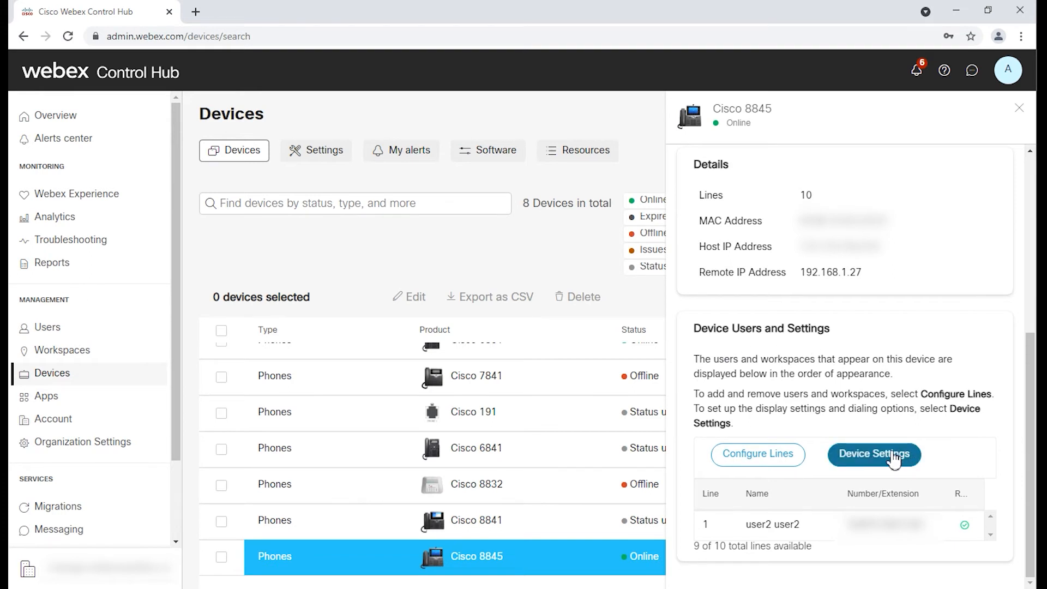
In Device Settings, set Default Logging Level to Debugging and continue to MPP Web Access.
click(874, 454)
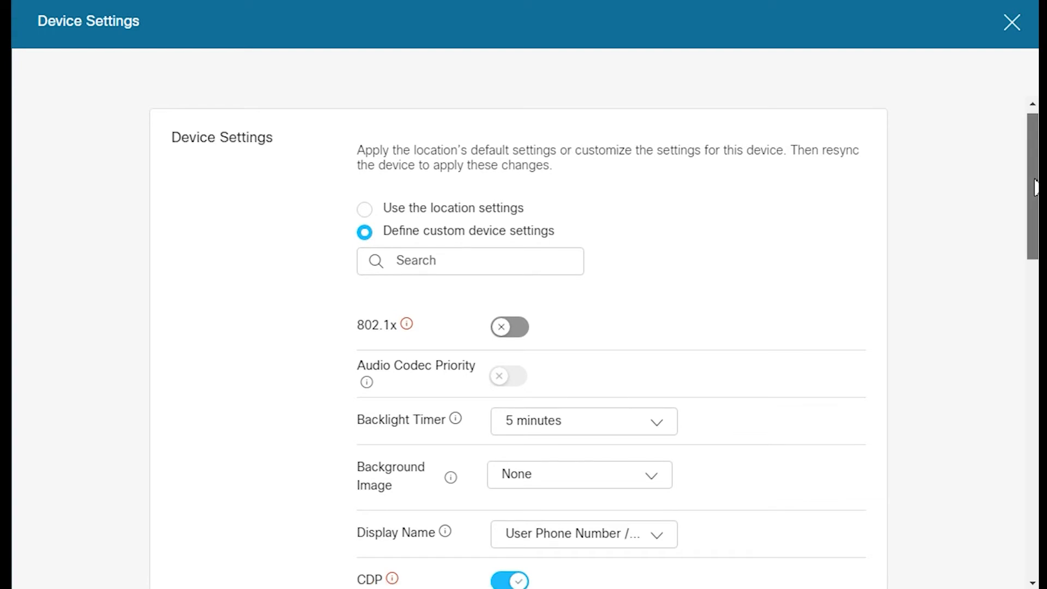
scroll(down, 3)
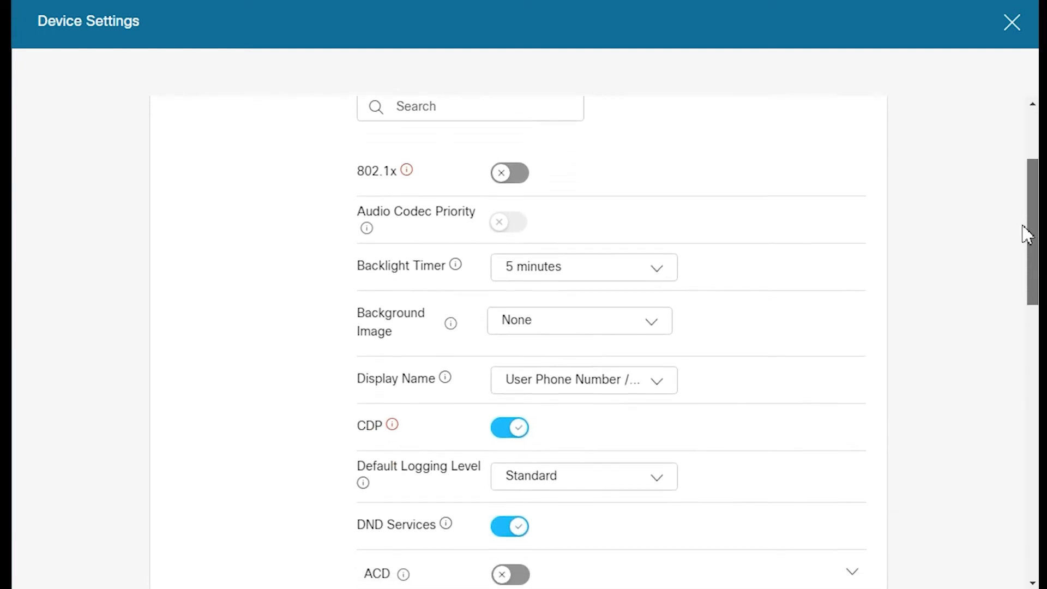
scroll(down, 3)
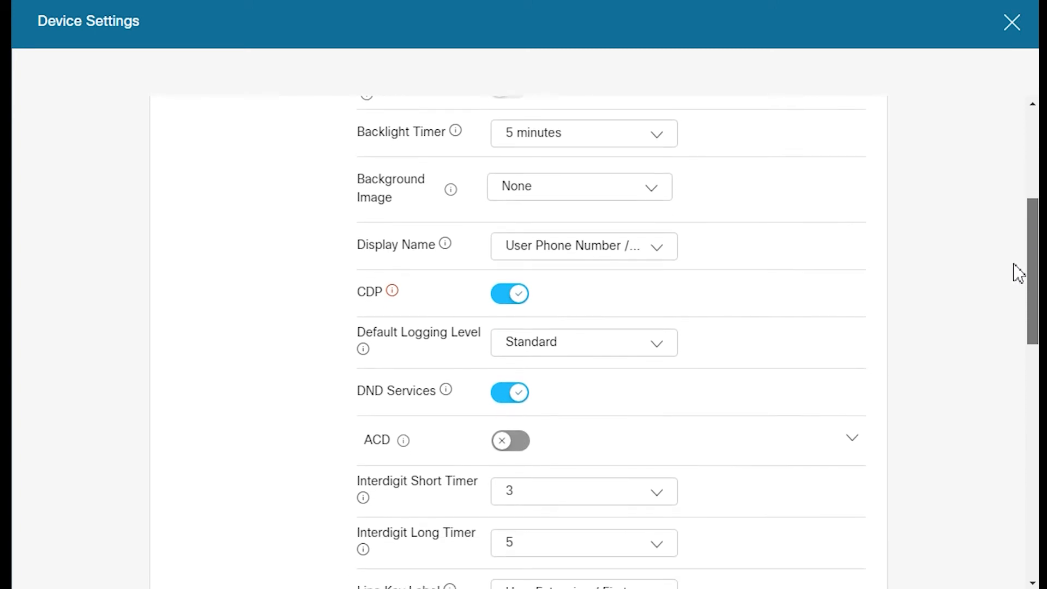
mouse_move(792, 314)
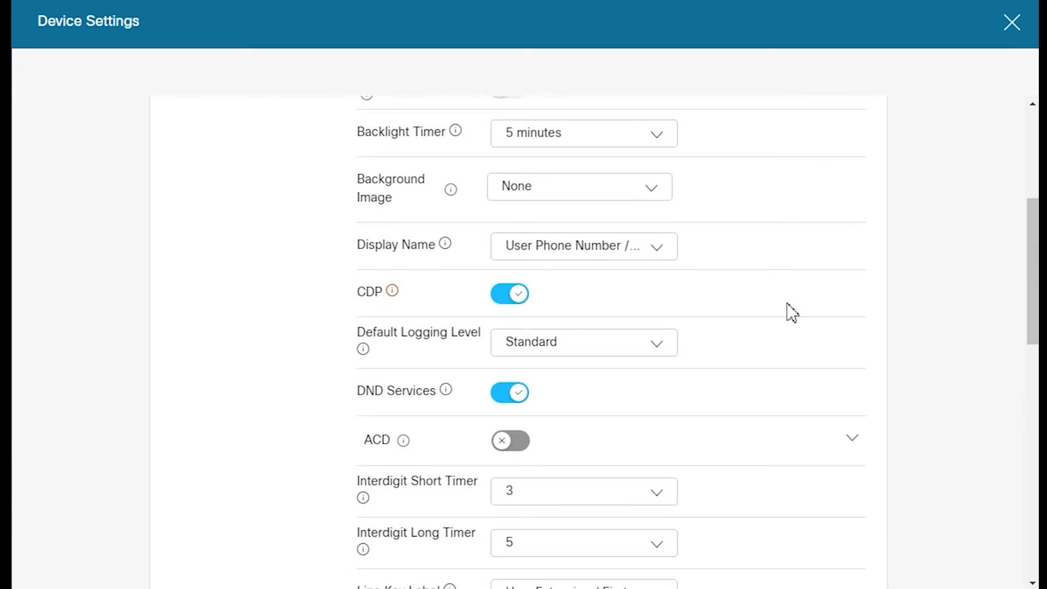
mouse_move(422, 354)
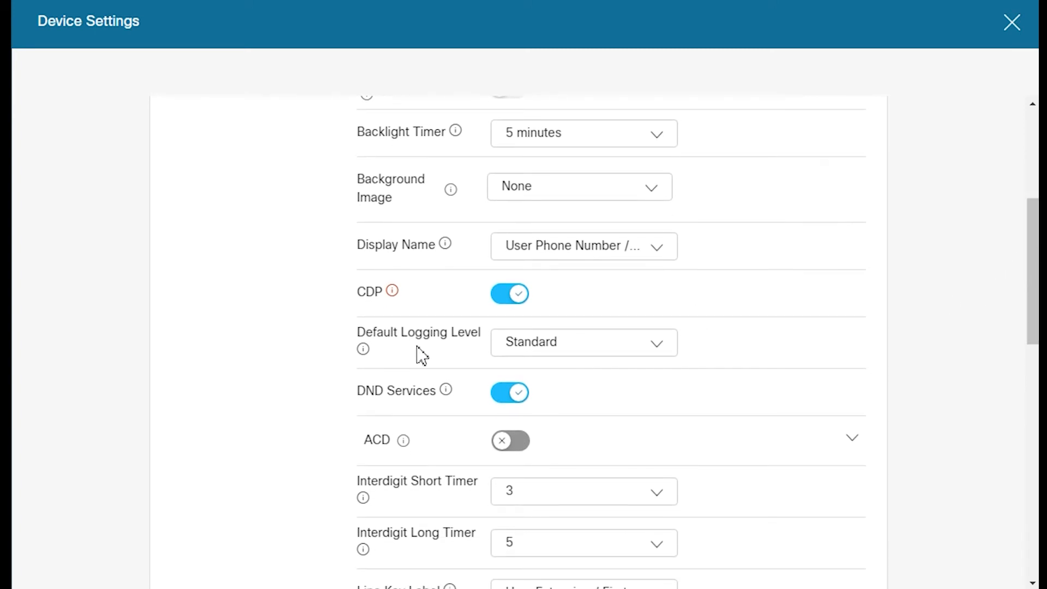
click(583, 341)
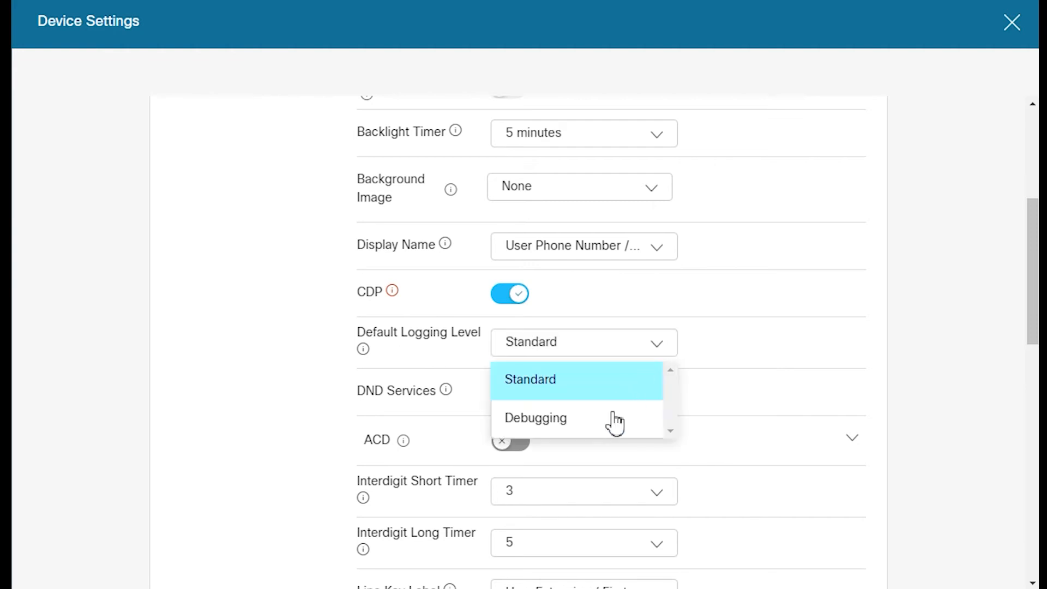
click(535, 418)
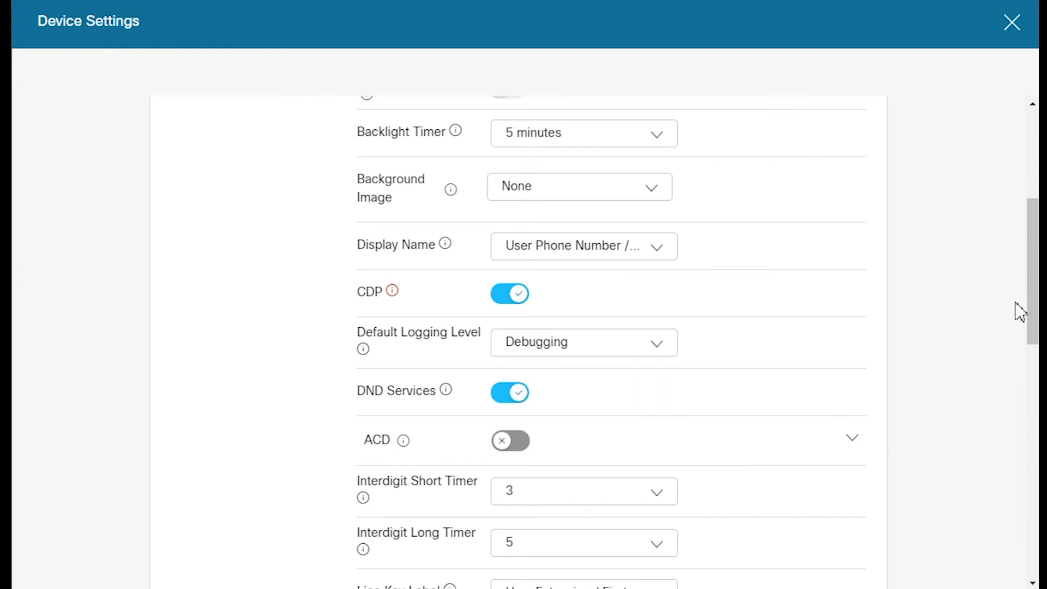
scroll(down, 3)
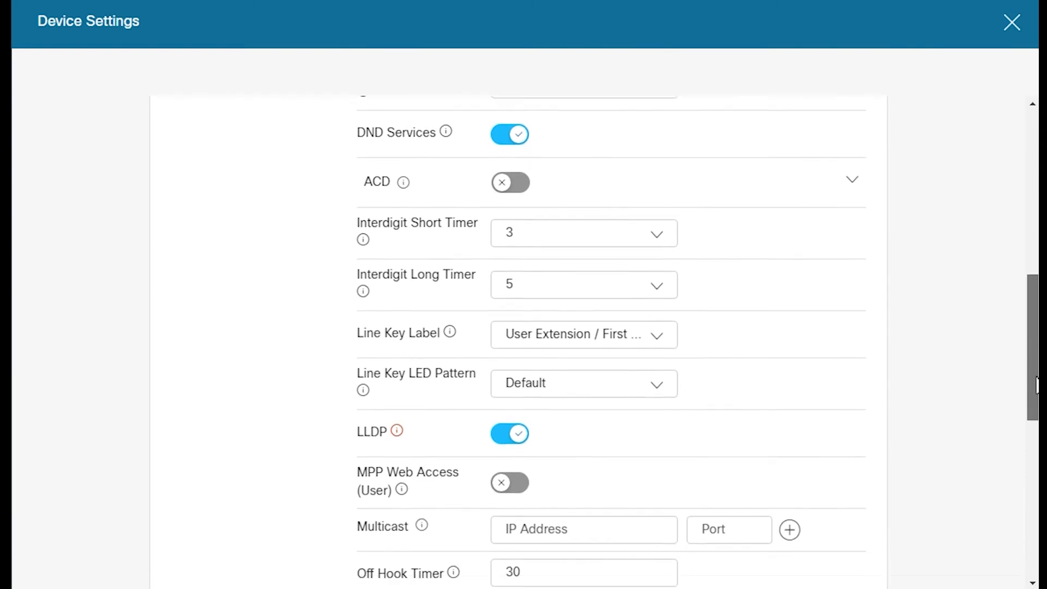
scroll(down, 3)
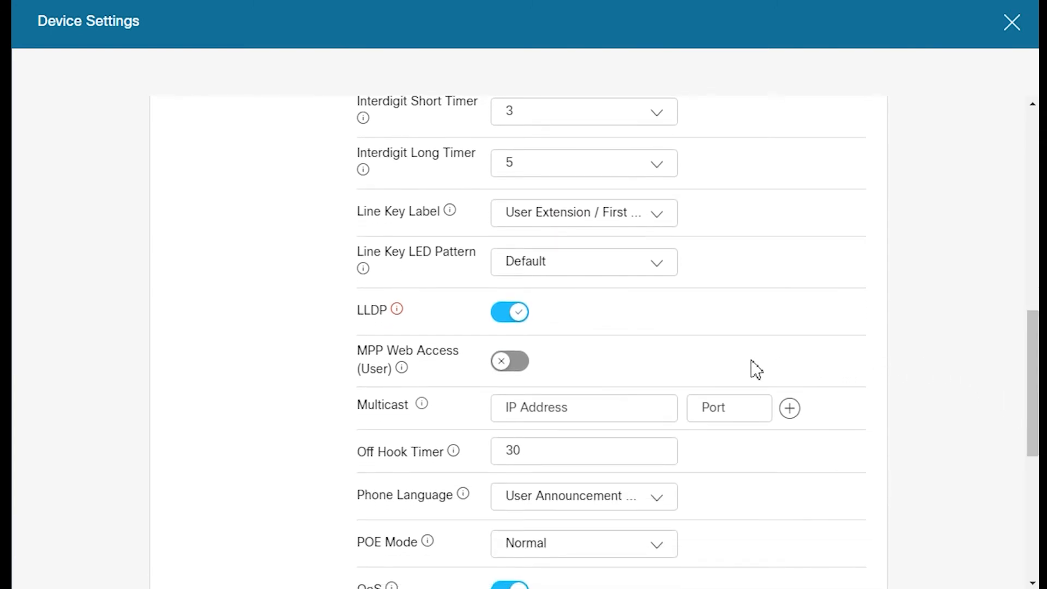
mouse_move(388, 363)
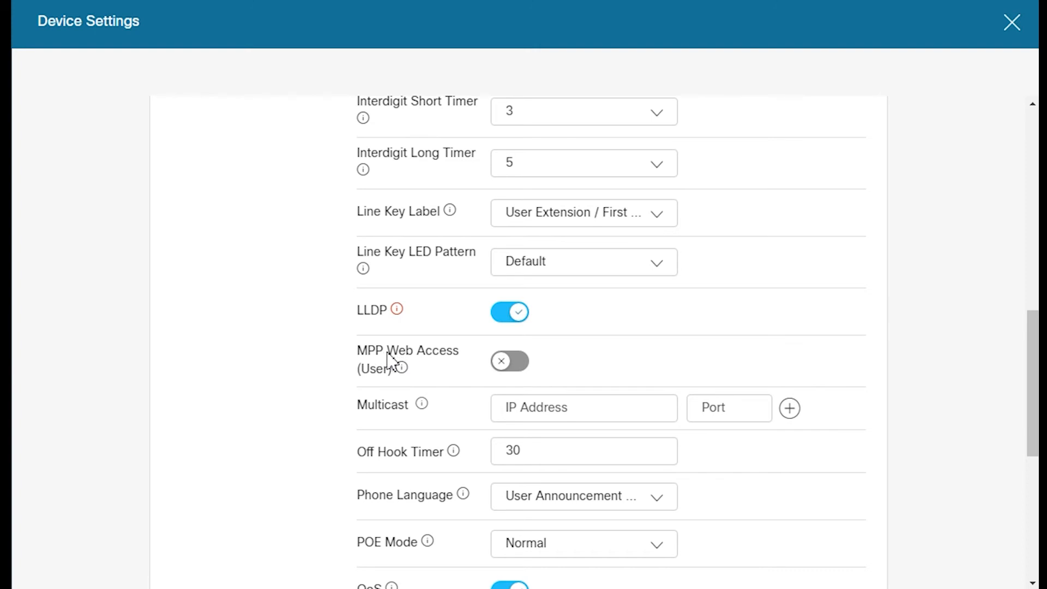
mouse_move(510, 361)
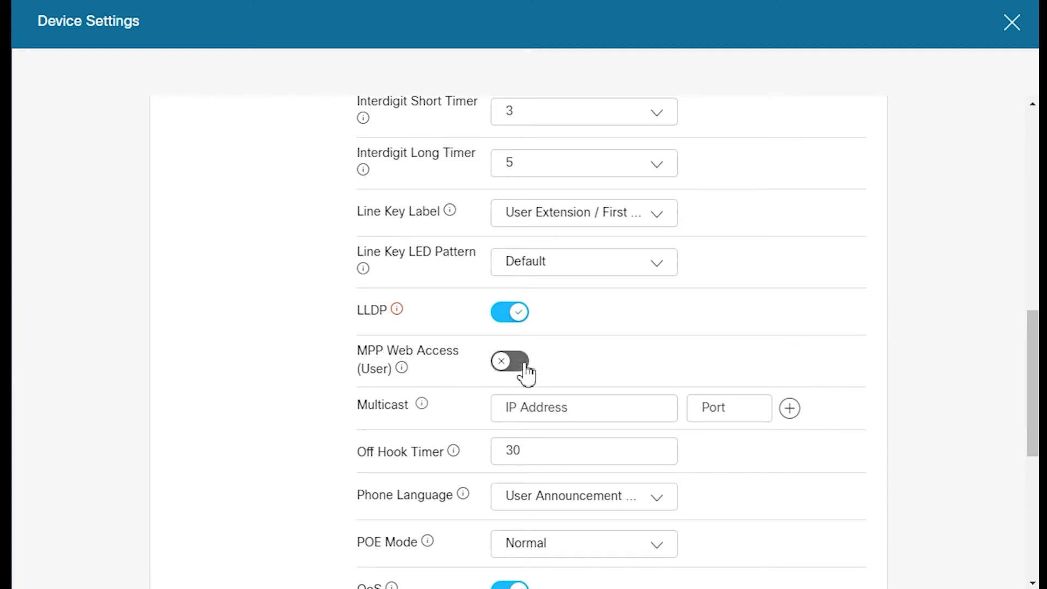
Enable MPP Web Access (User) and save the phone's settings.
click(510, 361)
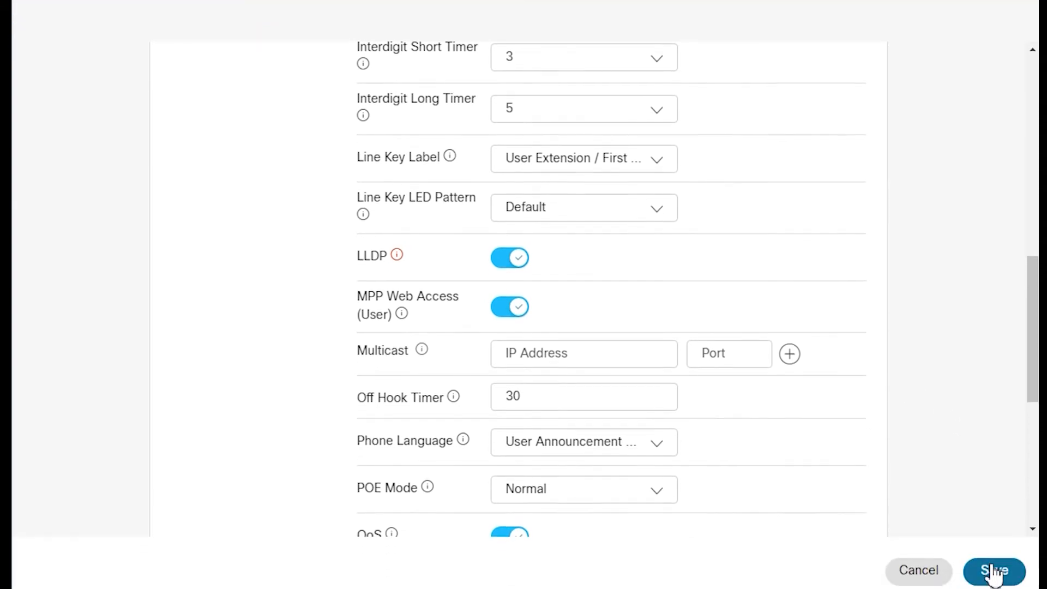
click(994, 571)
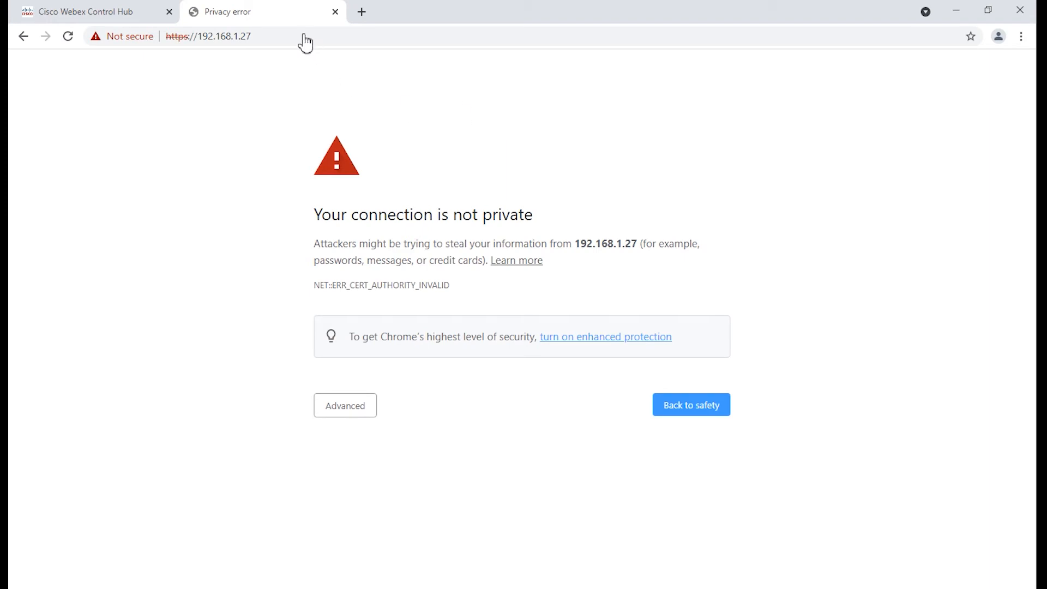
mouse_move(304, 41)
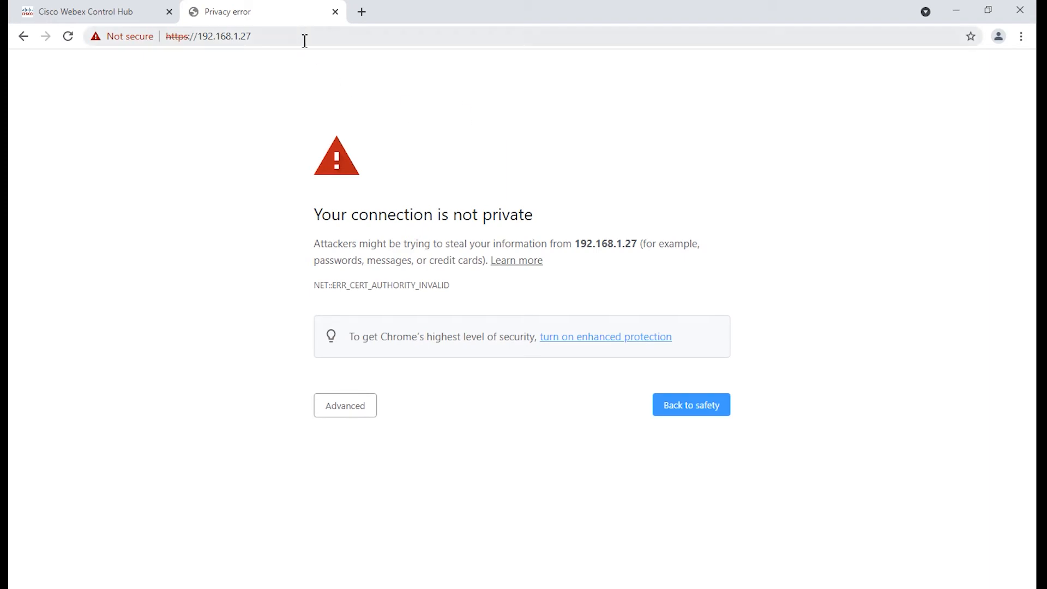
mouse_move(169, 55)
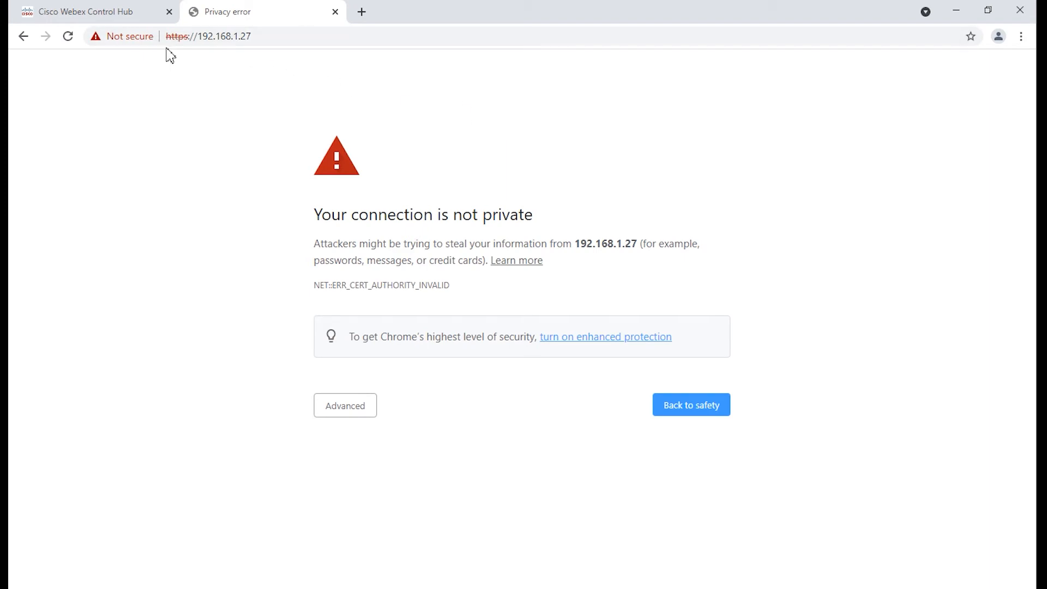
mouse_move(184, 53)
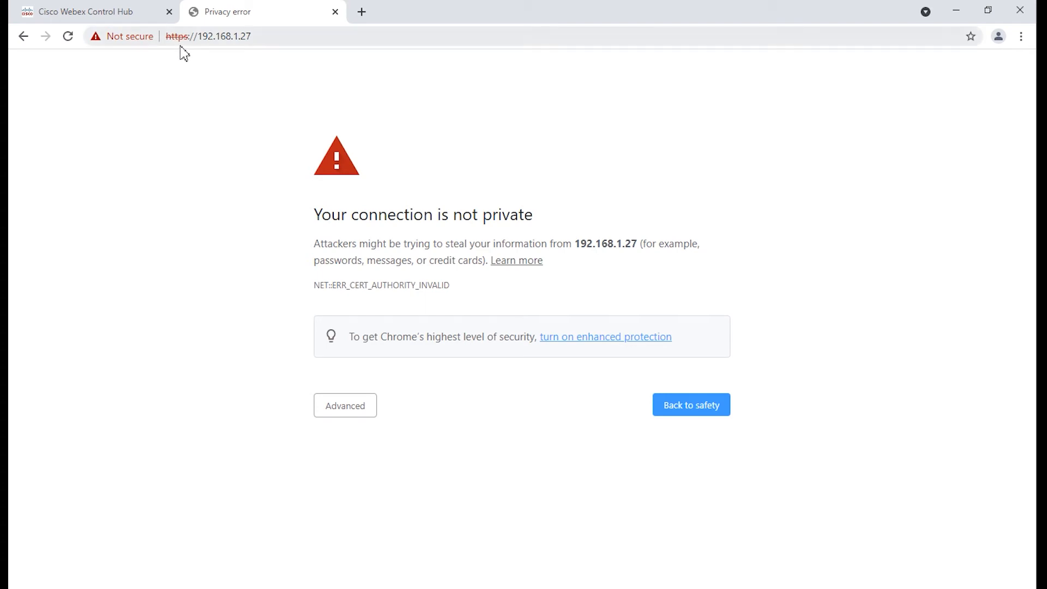
mouse_move(195, 43)
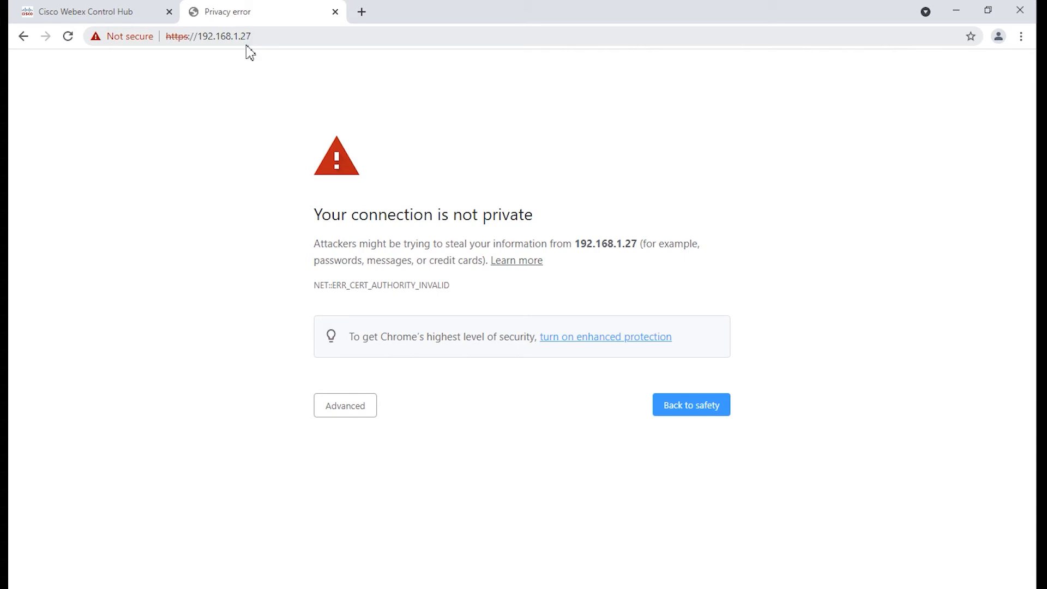
mouse_move(332, 98)
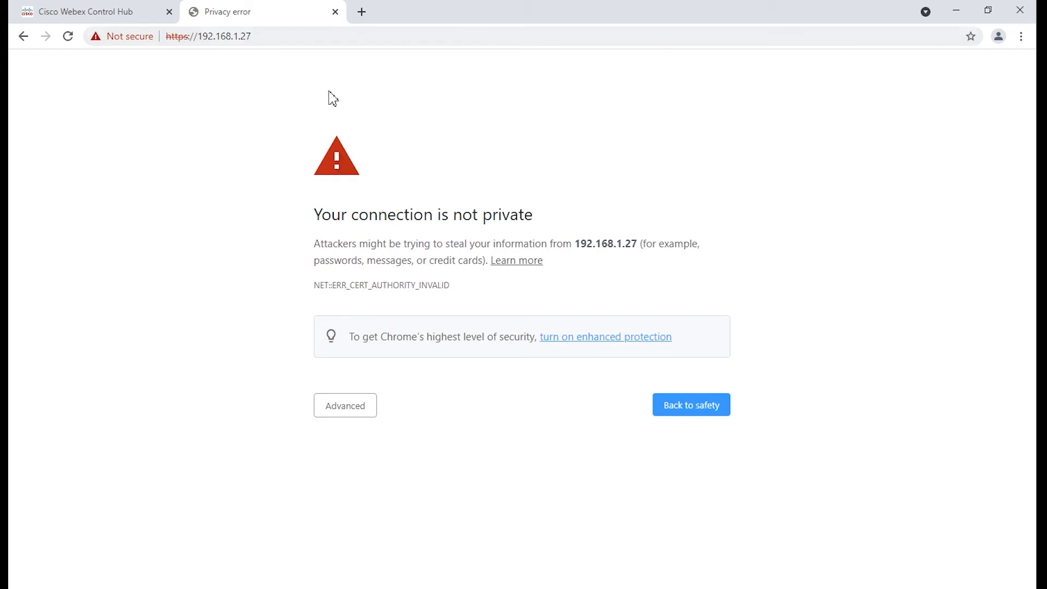
Use Advanced to proceed to 192.168.1.27 despite the certificate warning.
click(344, 404)
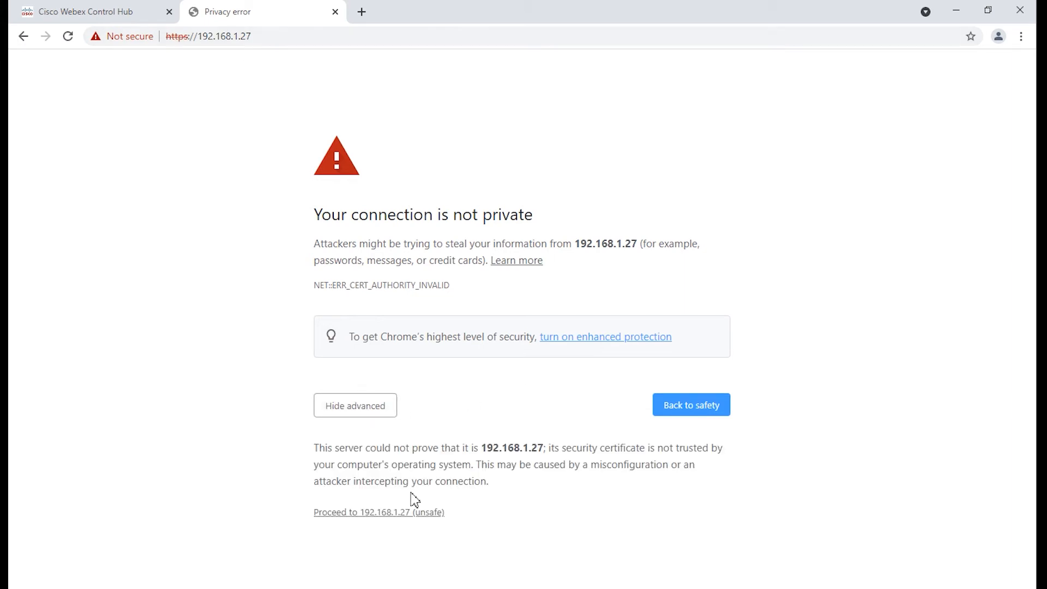
mouse_move(399, 523)
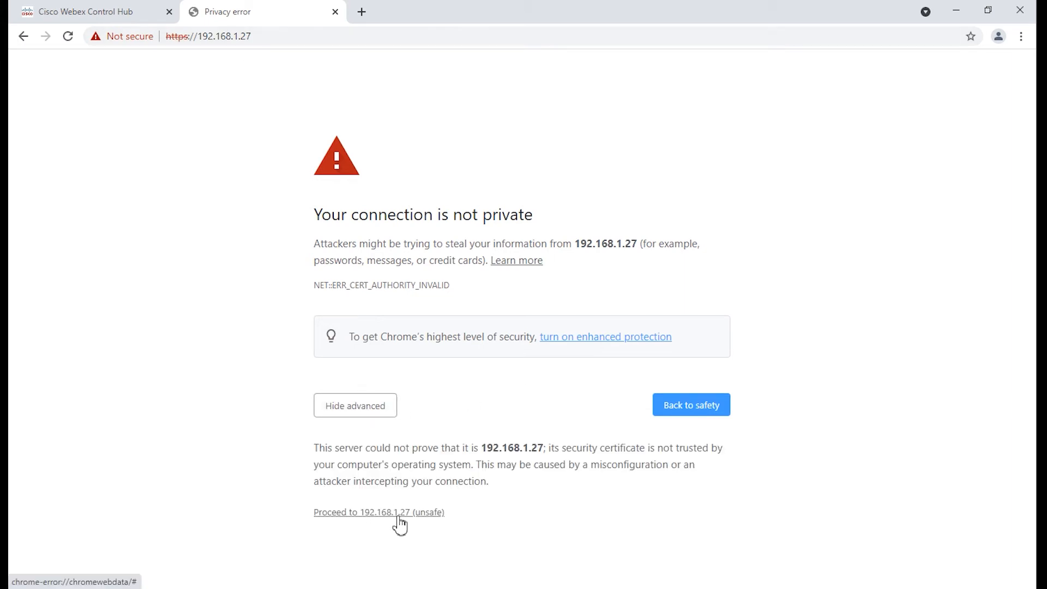
click(378, 513)
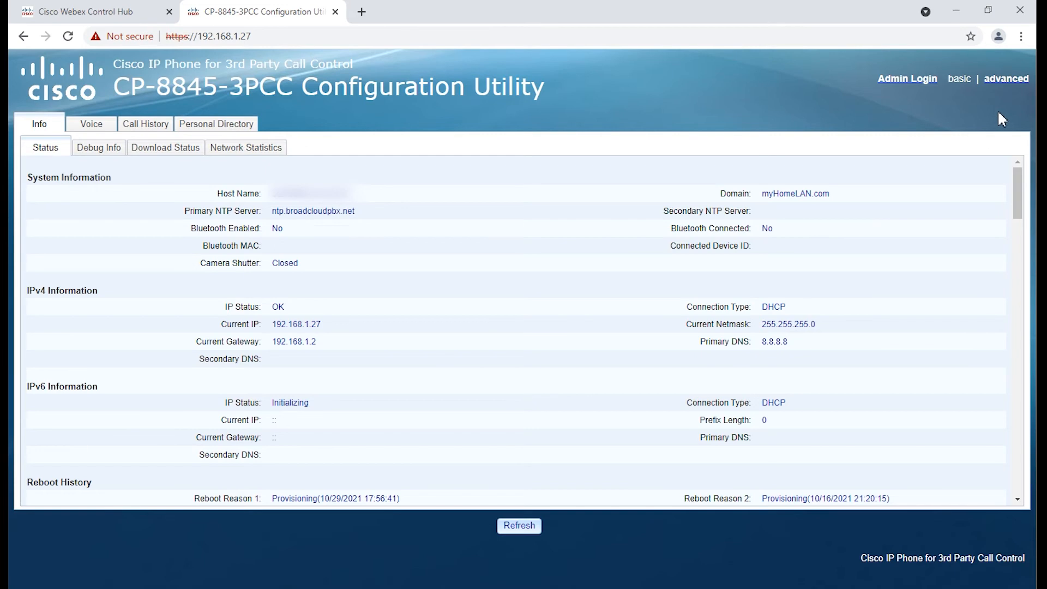
mouse_move(891, 112)
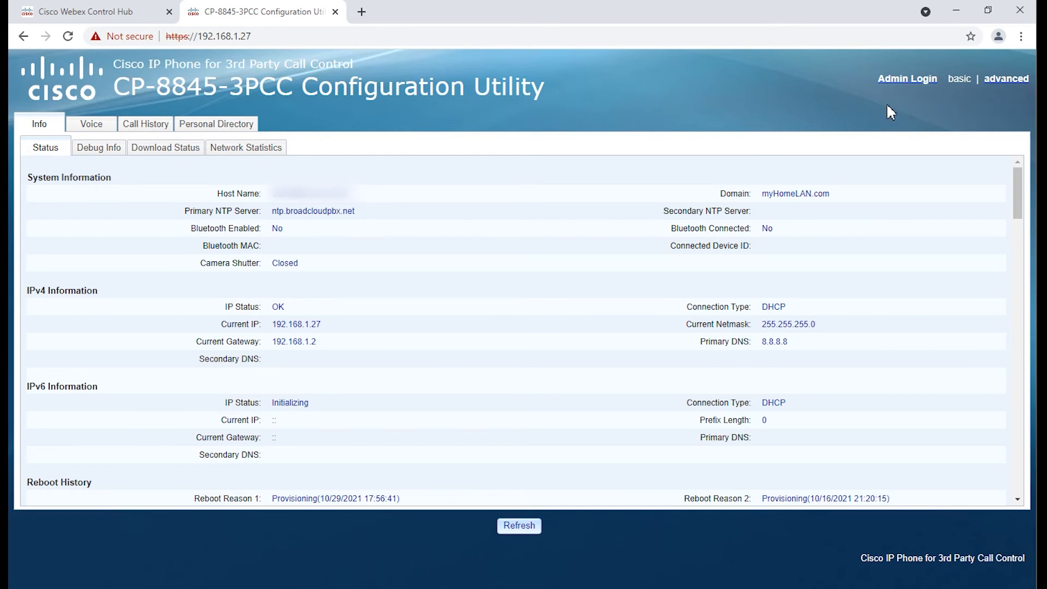
mouse_move(878, 117)
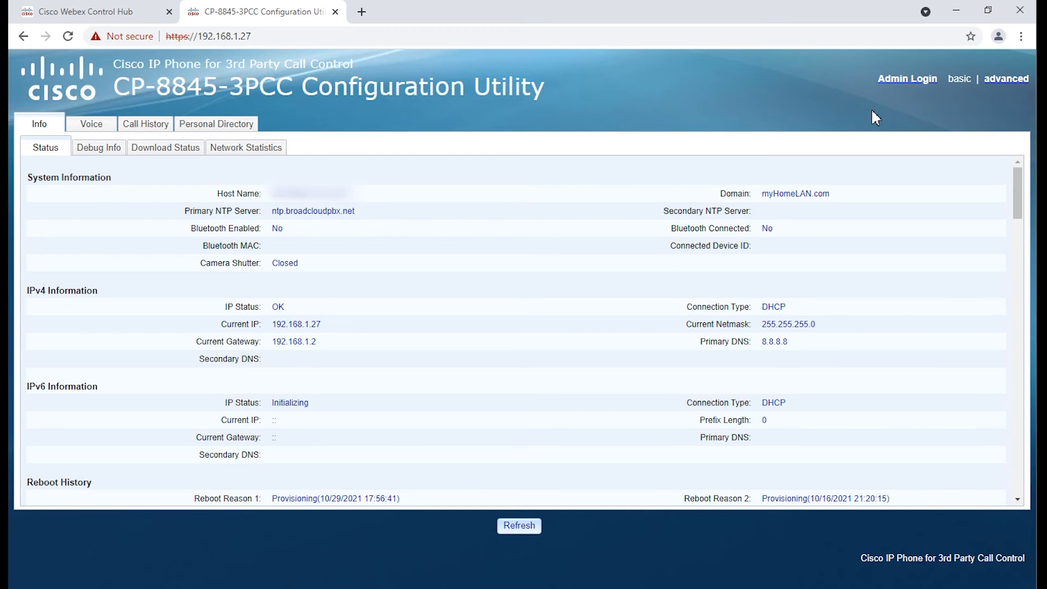
mouse_move(721, 139)
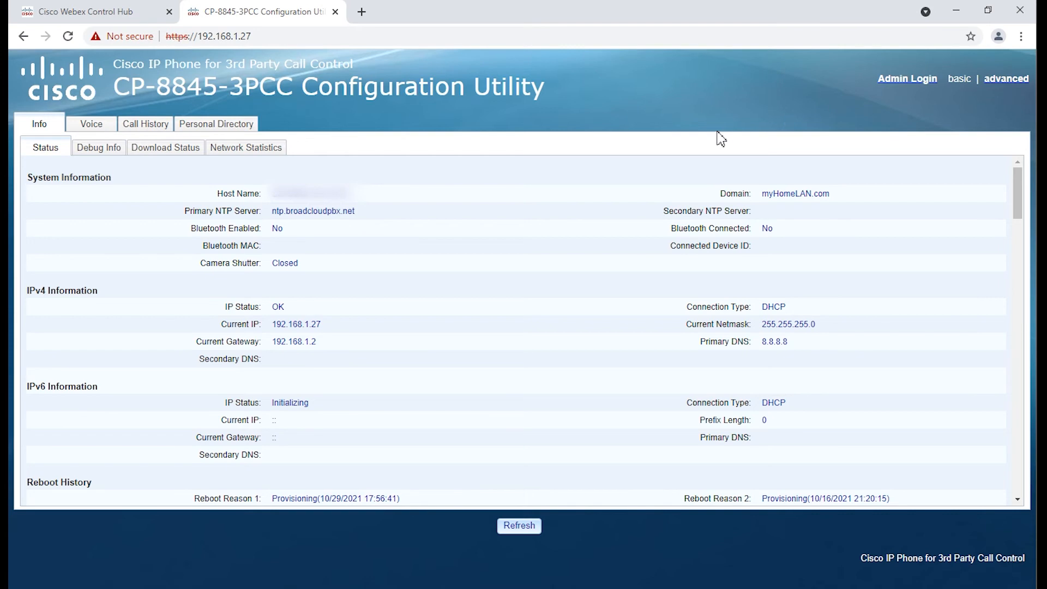
mouse_move(602, 117)
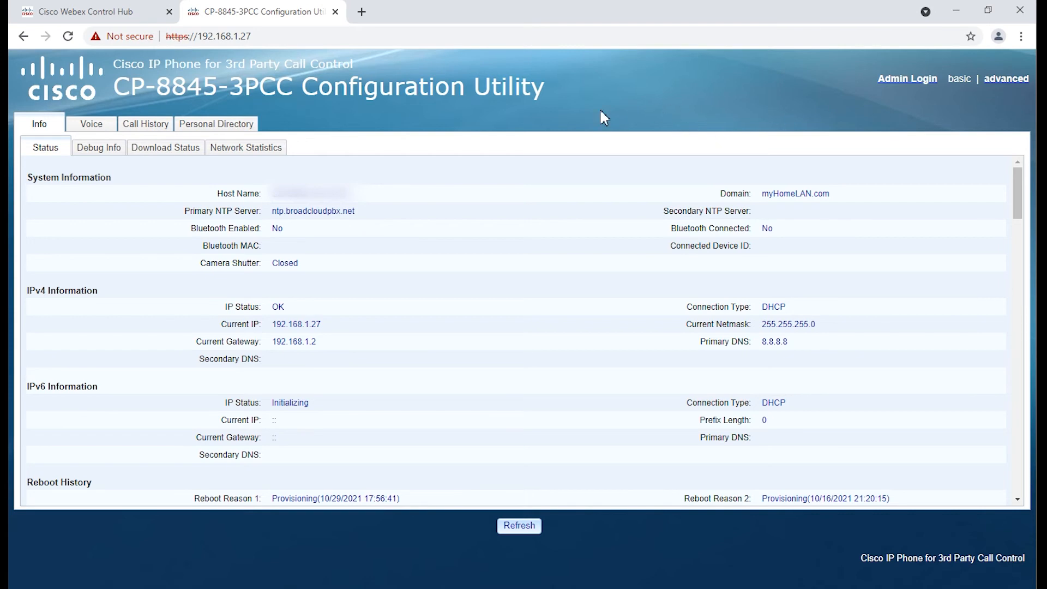
mouse_move(98, 147)
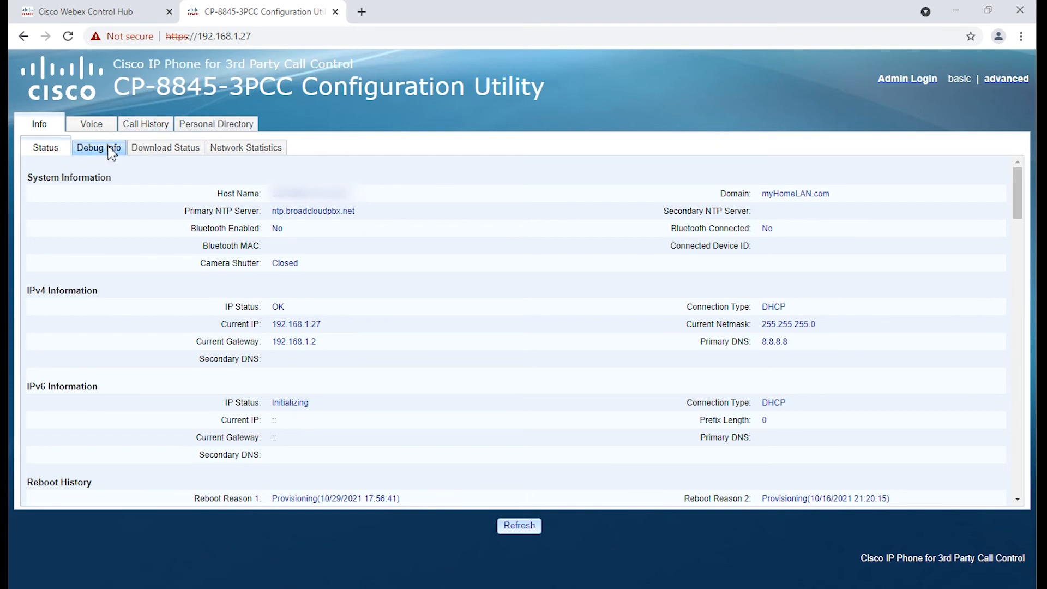
Show the Debug Info page under the Info tab.
click(98, 147)
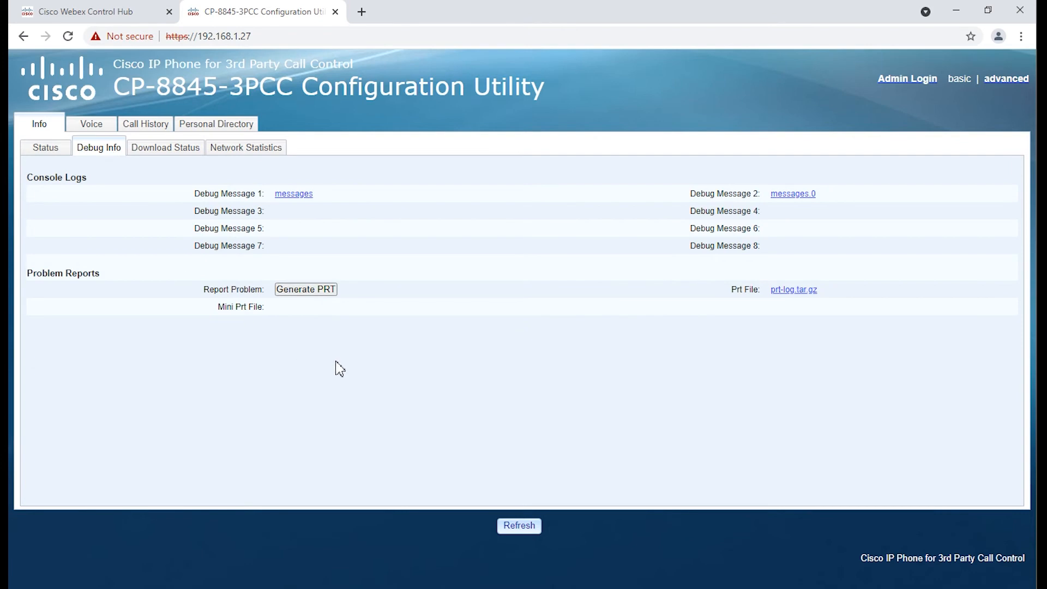
Generate a PRT with problem description Other and submit it.
click(305, 288)
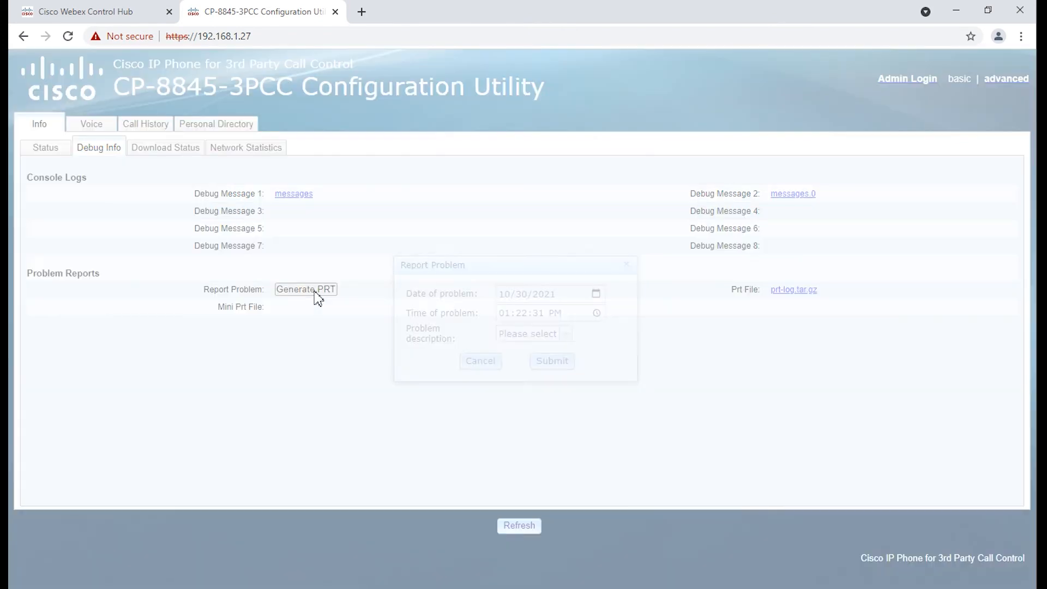
click(566, 334)
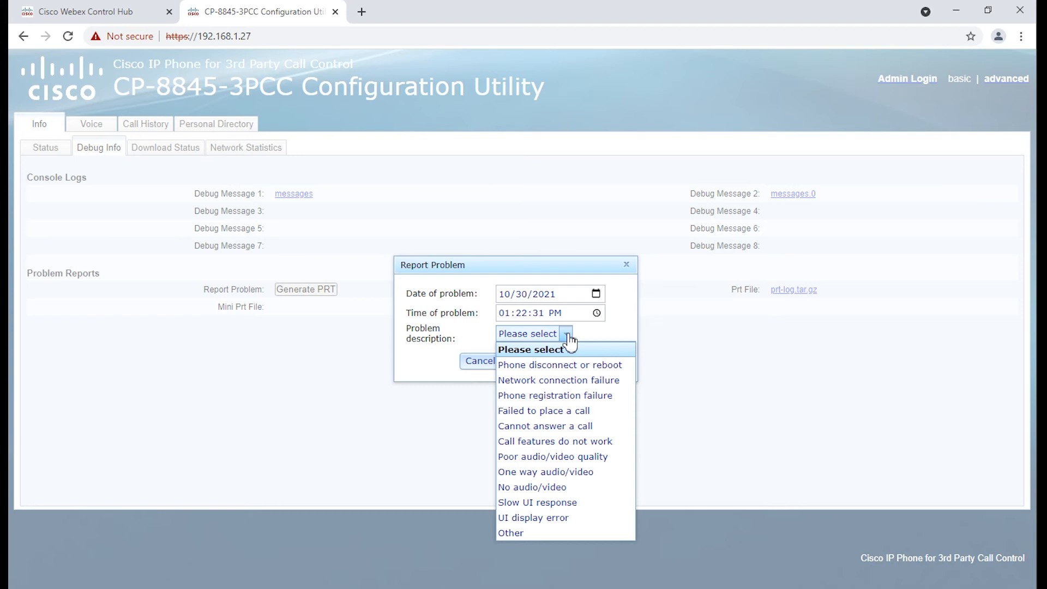
mouse_move(560, 364)
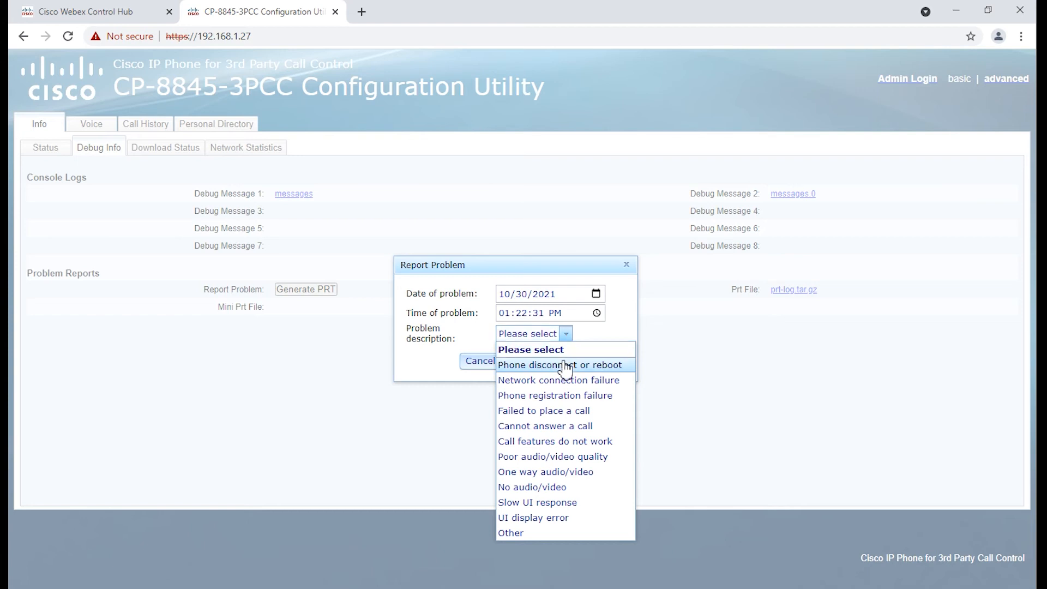
mouse_move(558, 395)
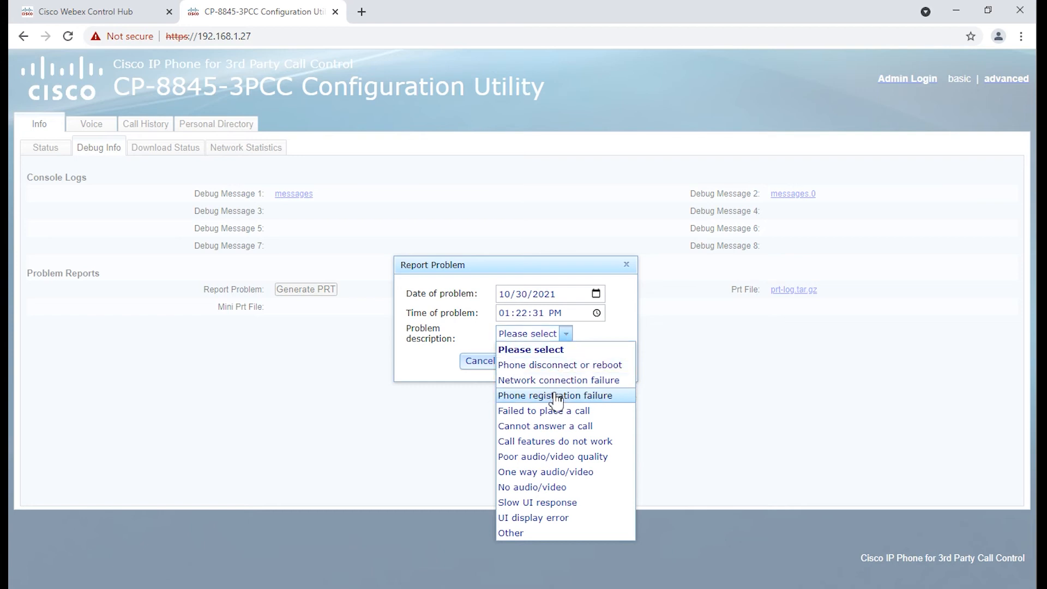
mouse_move(552, 410)
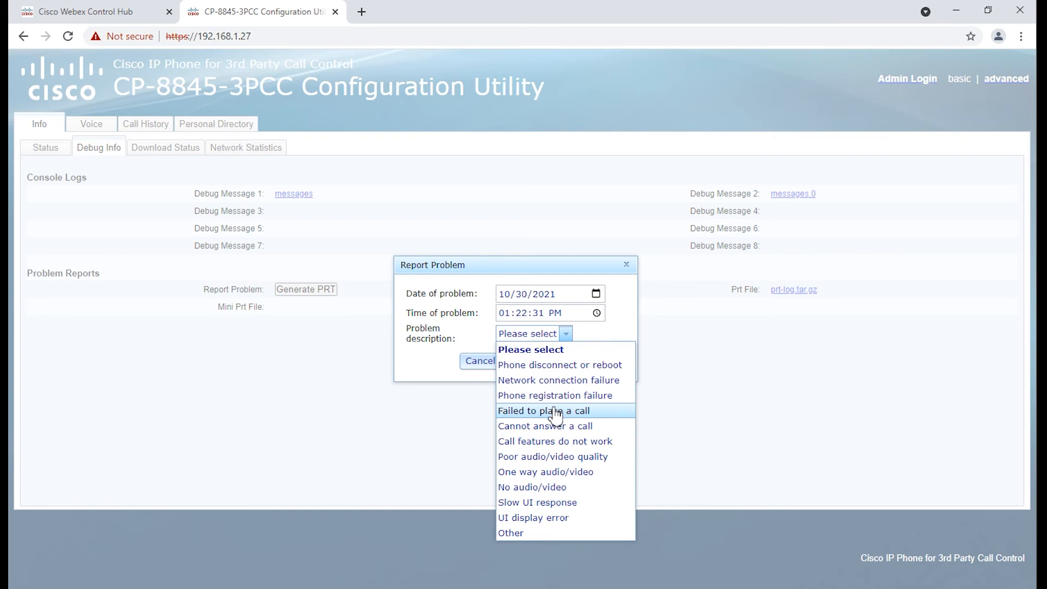
mouse_move(564, 441)
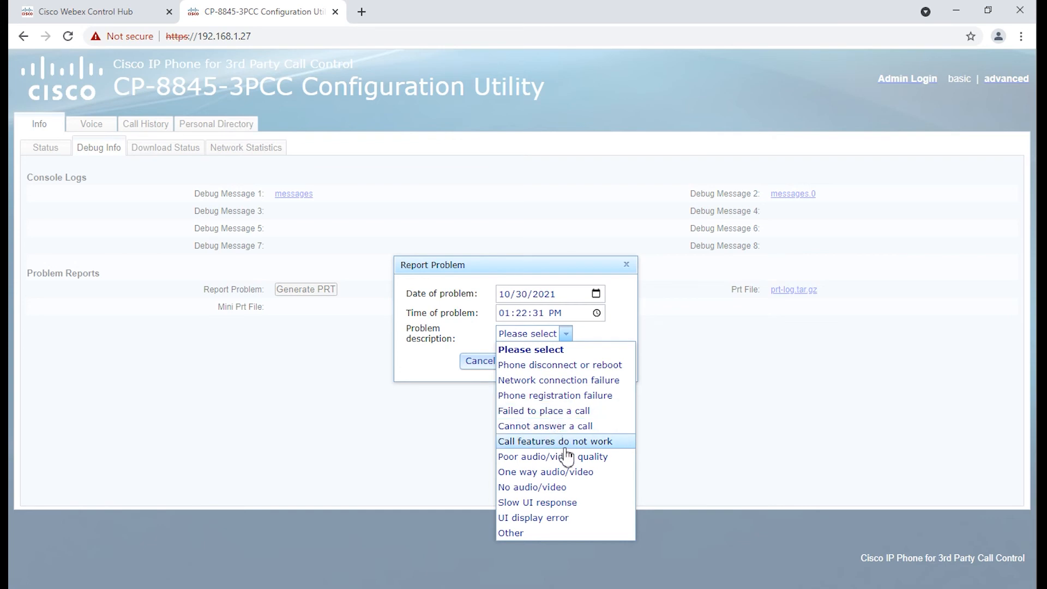
mouse_move(546, 471)
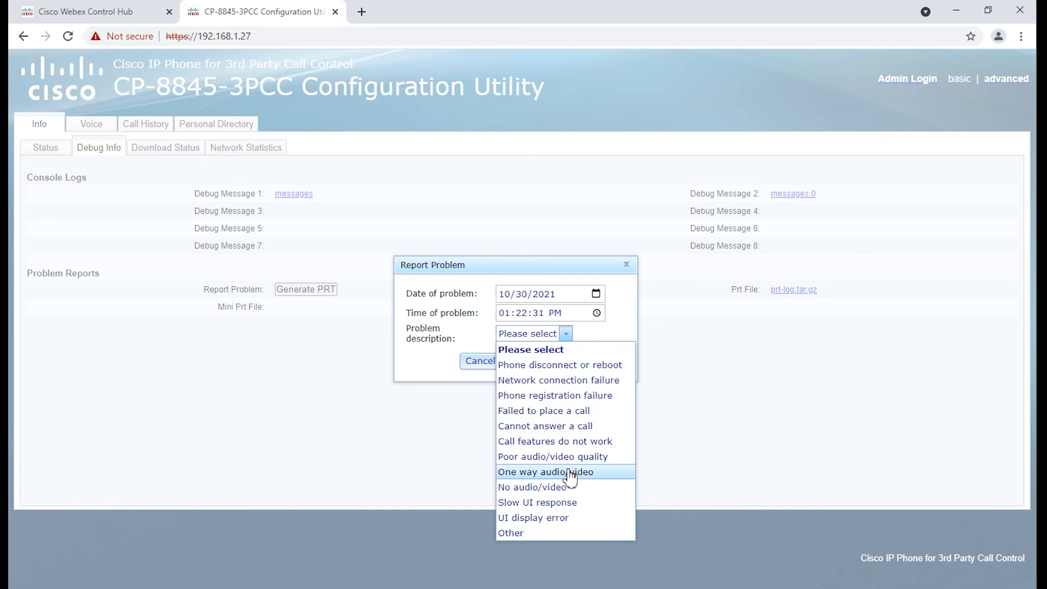
mouse_move(565, 501)
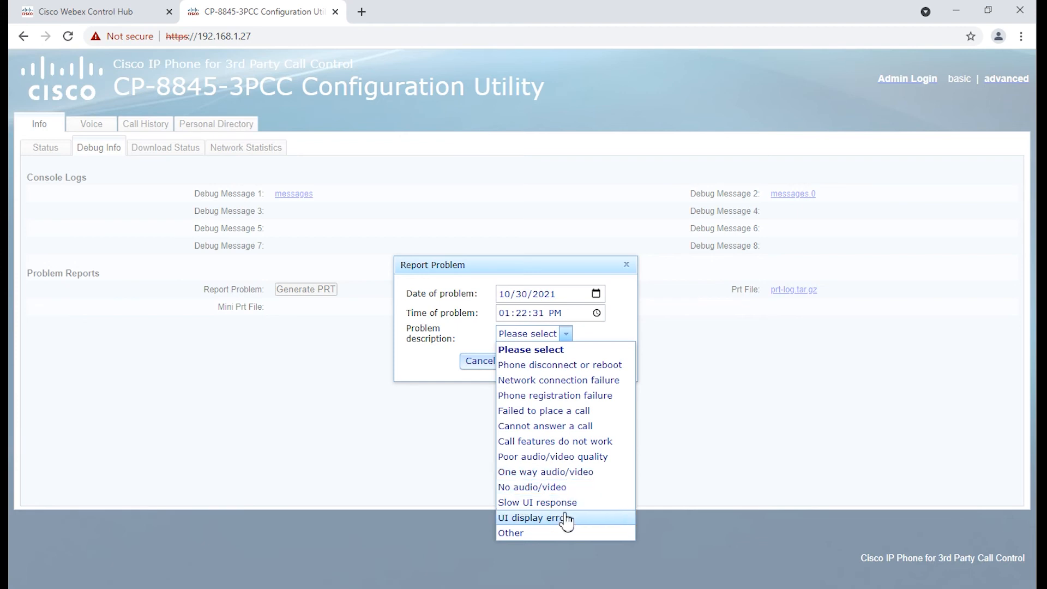
click(511, 532)
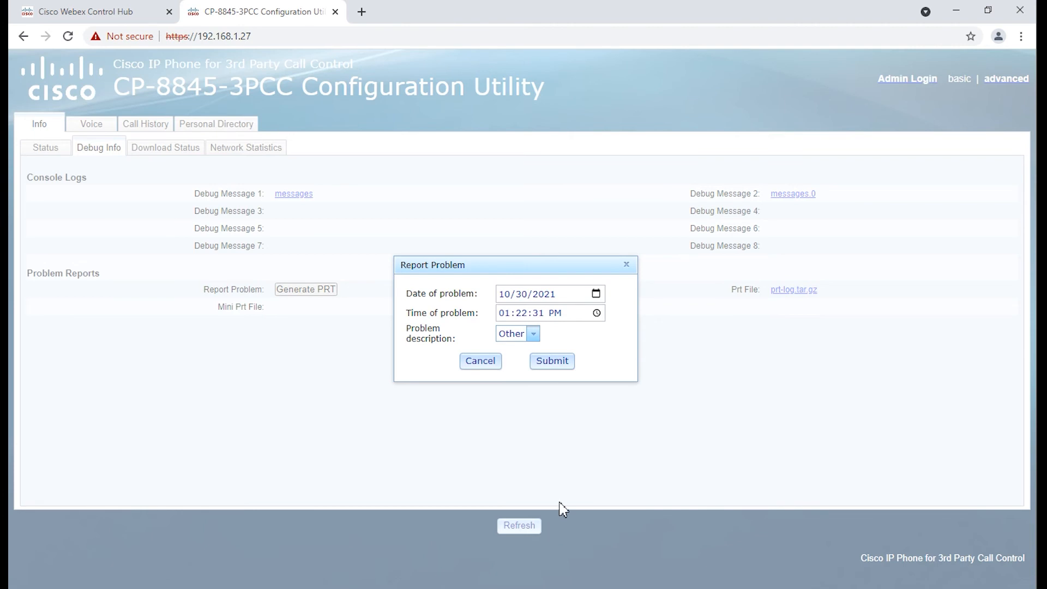
click(551, 361)
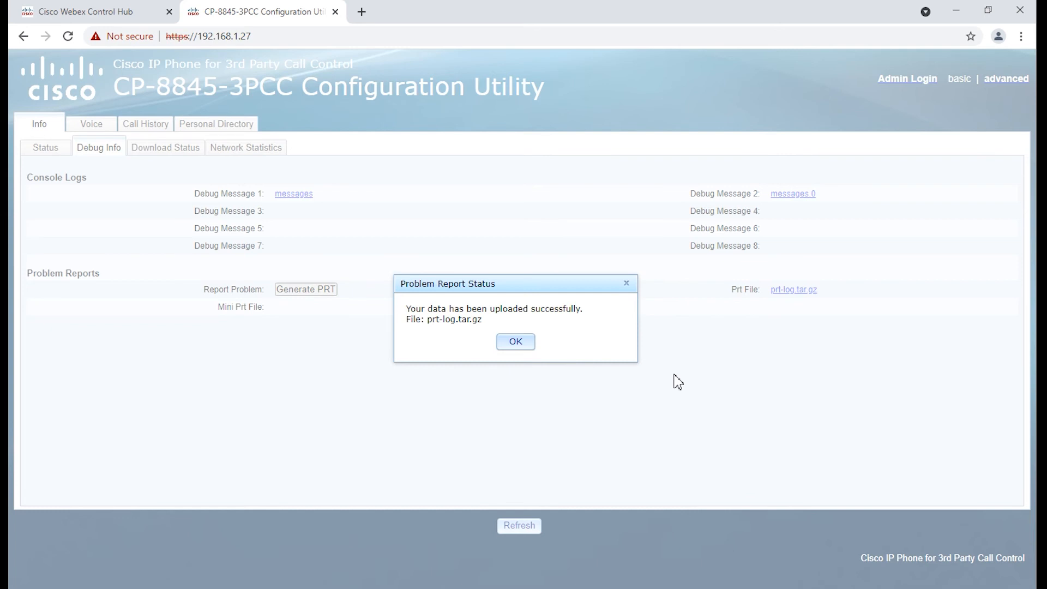
mouse_move(458, 305)
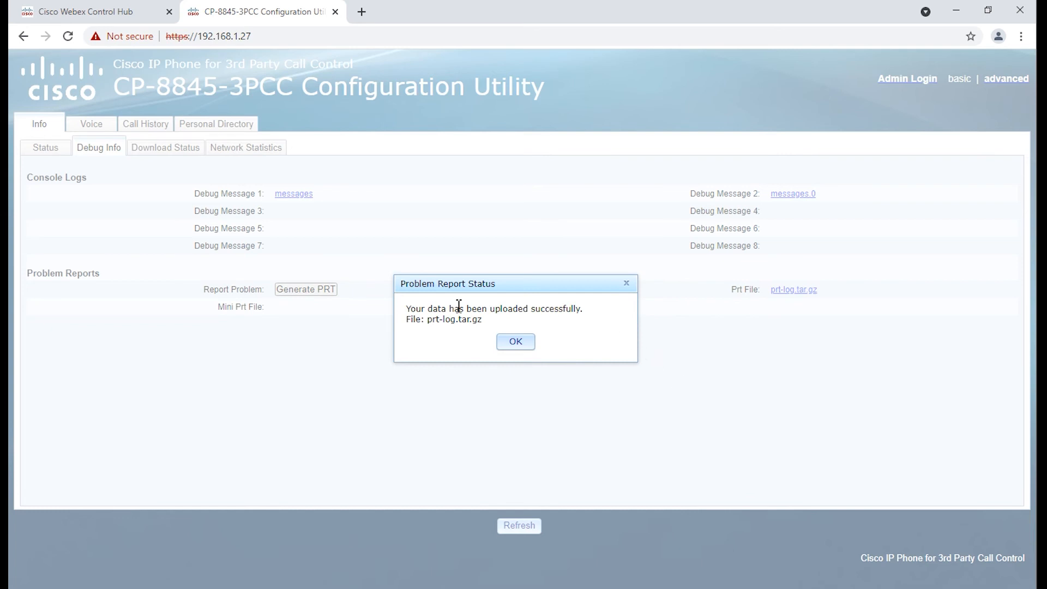
mouse_move(614, 324)
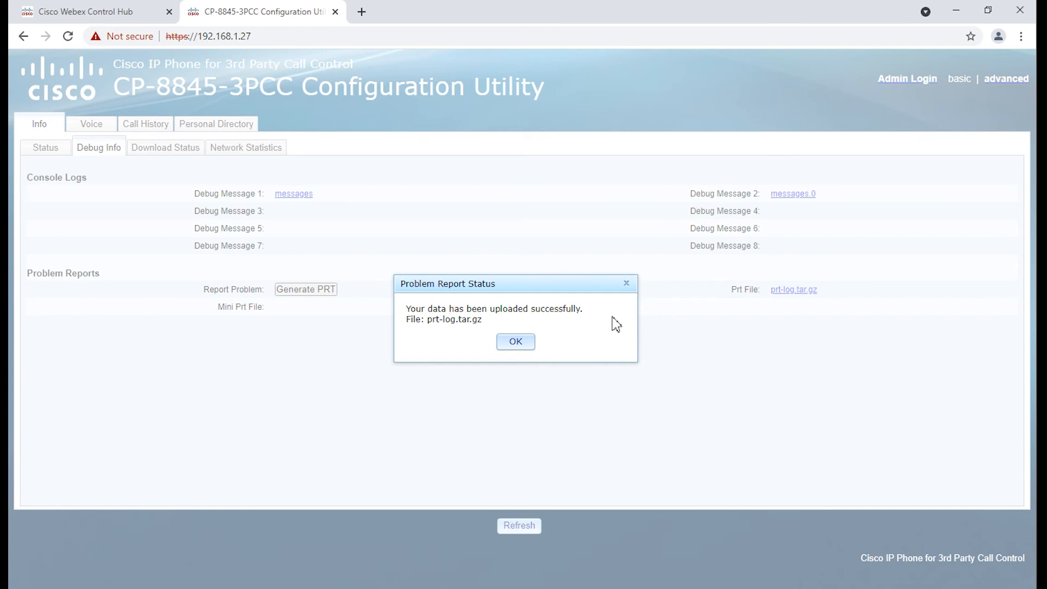
mouse_move(431, 312)
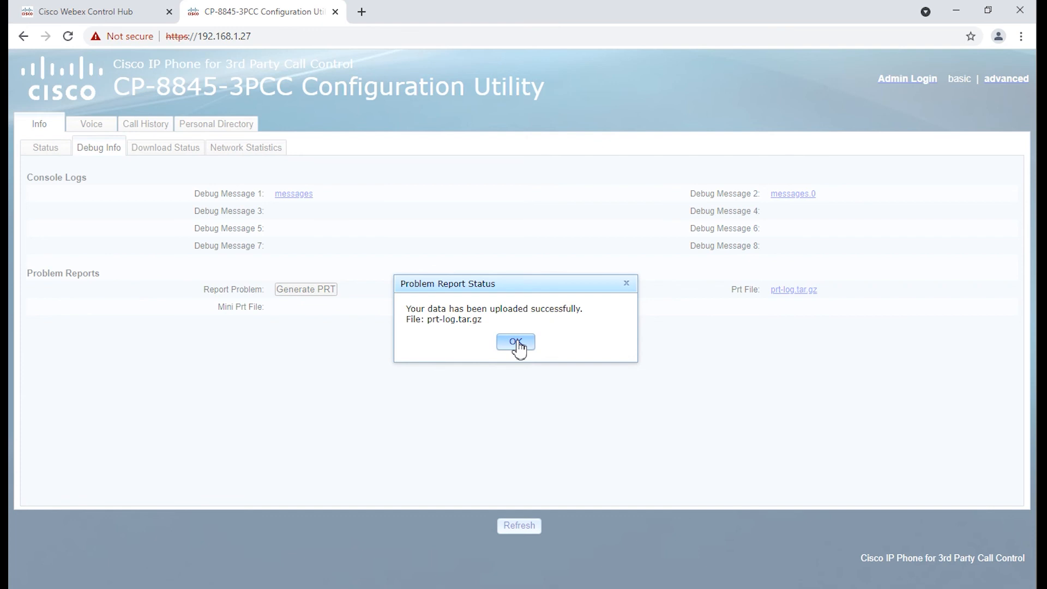
Dismiss the upload success message and download prt-log.tar.gz.
click(514, 341)
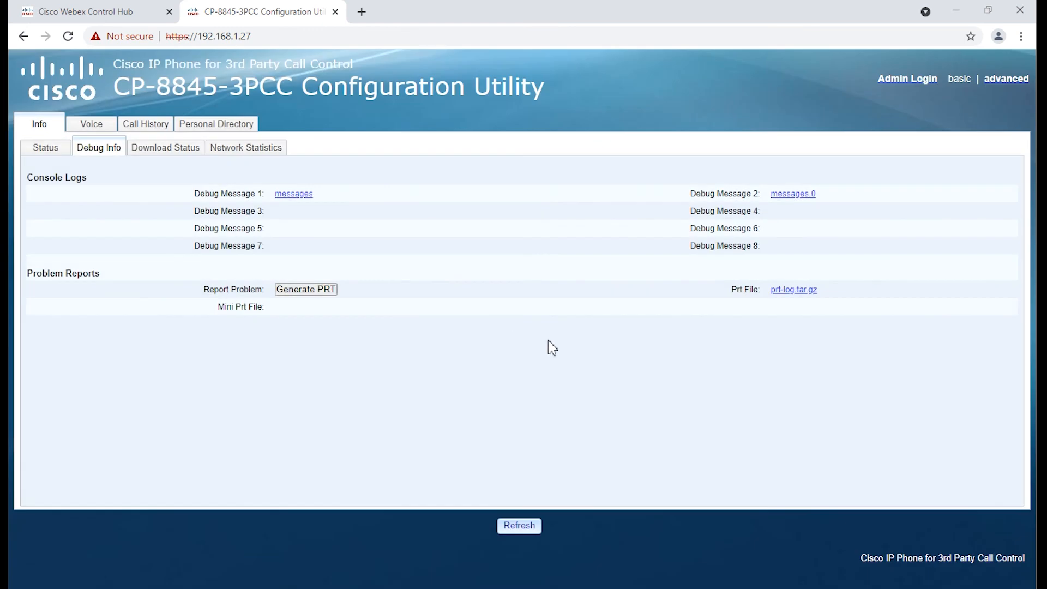
mouse_move(857, 309)
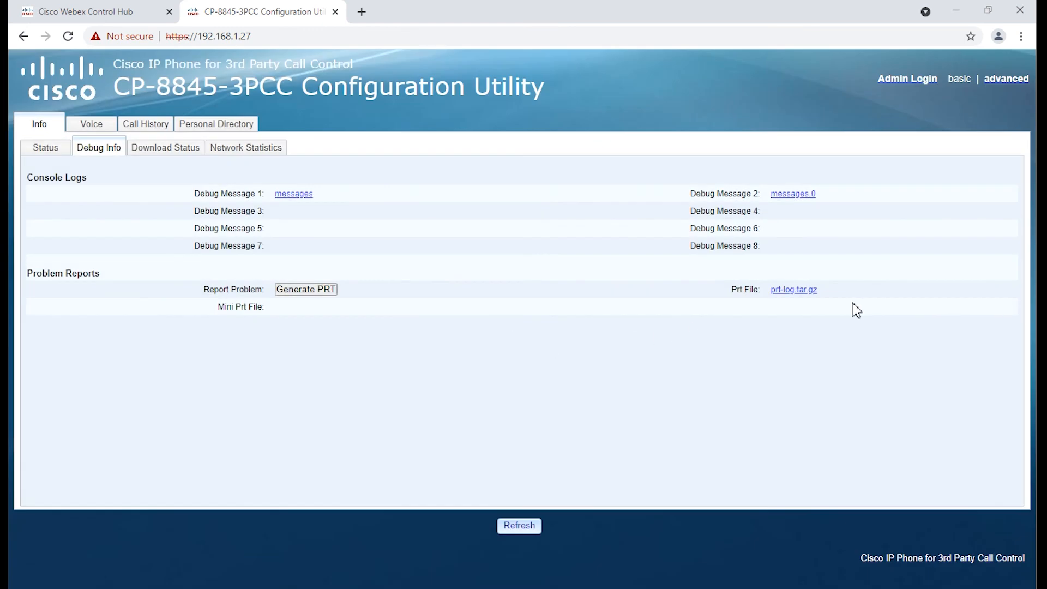
mouse_move(793, 293)
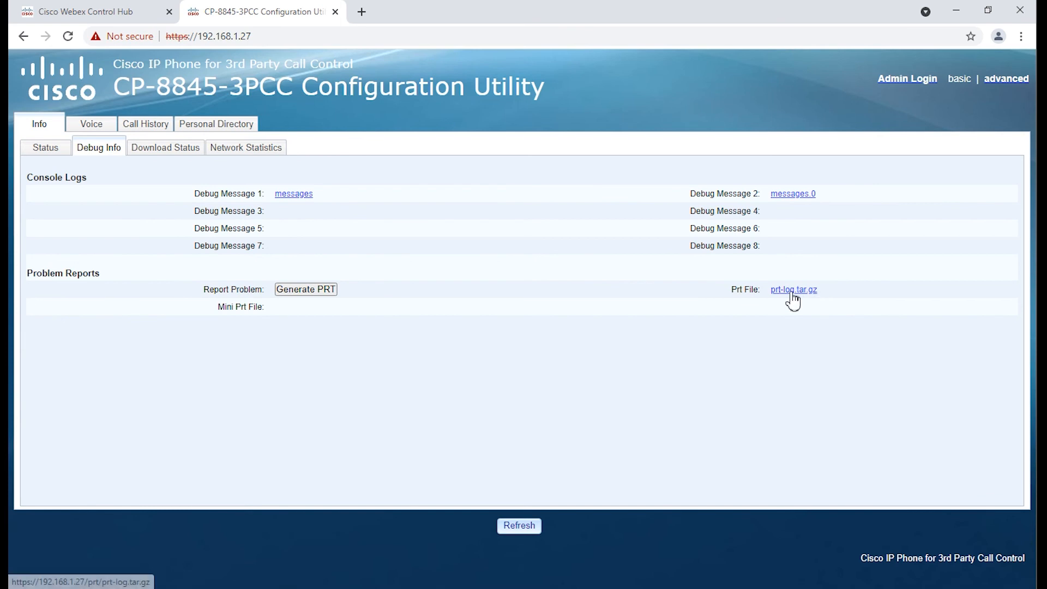
mouse_move(802, 301)
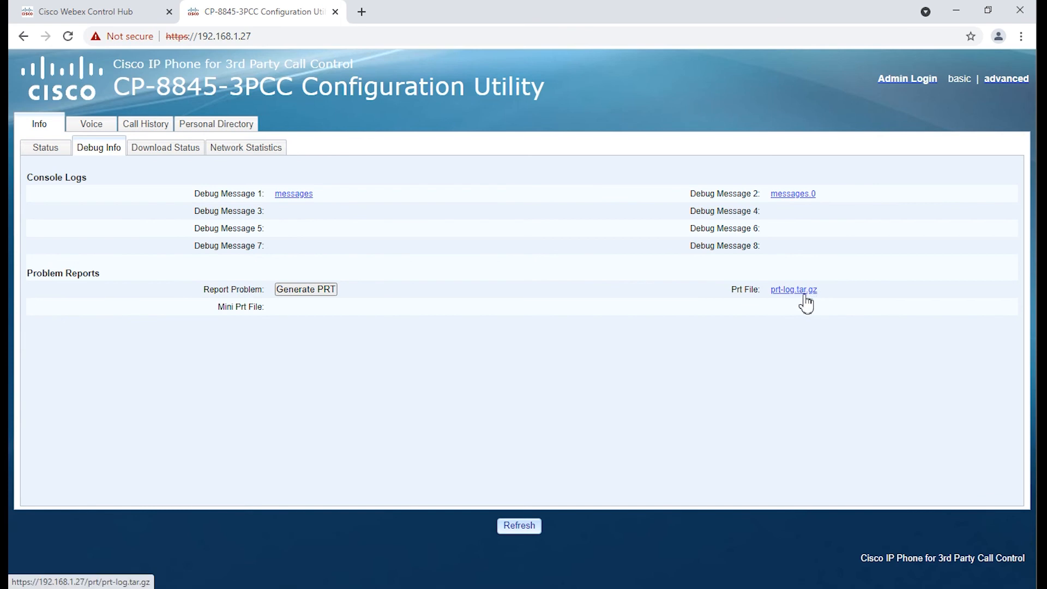
click(794, 289)
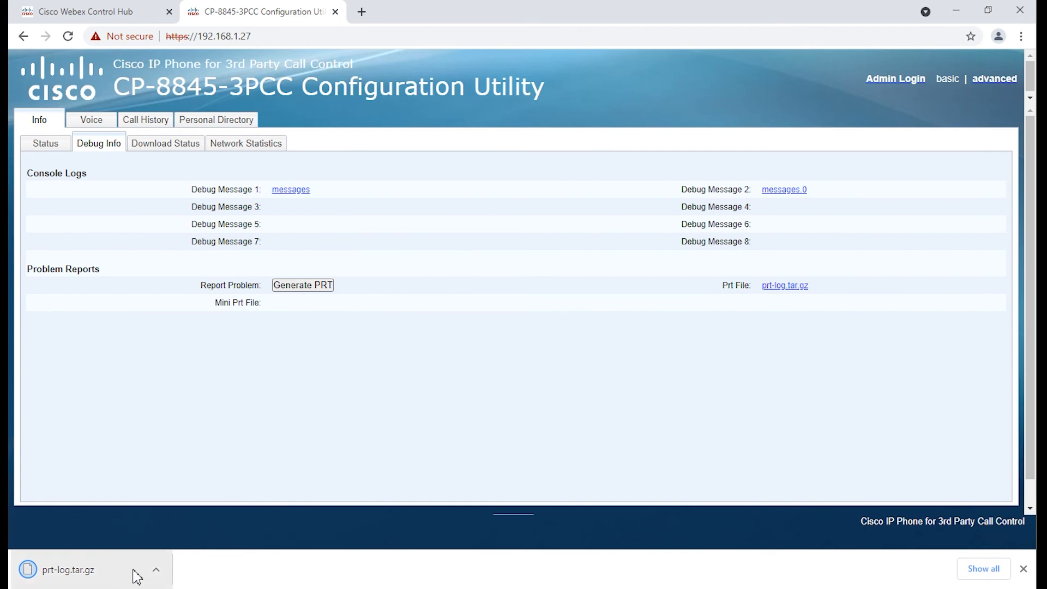
mouse_move(130, 575)
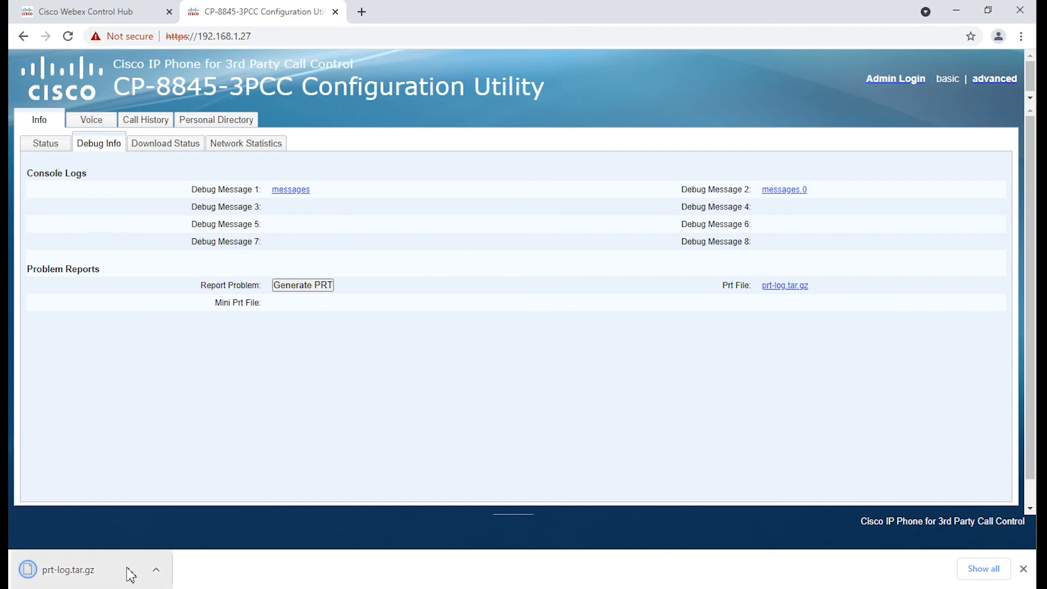
mouse_move(127, 573)
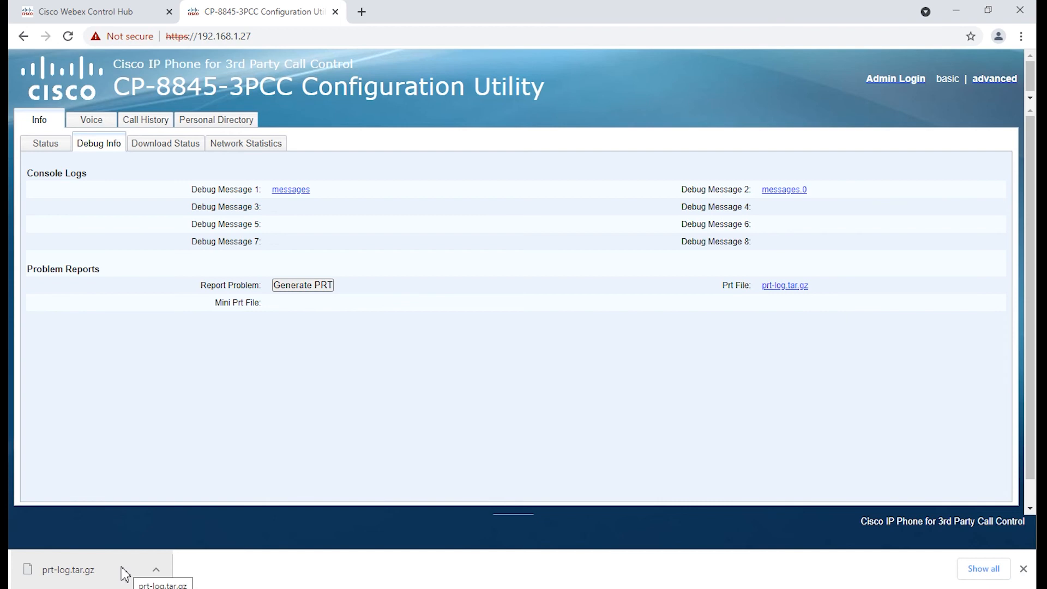